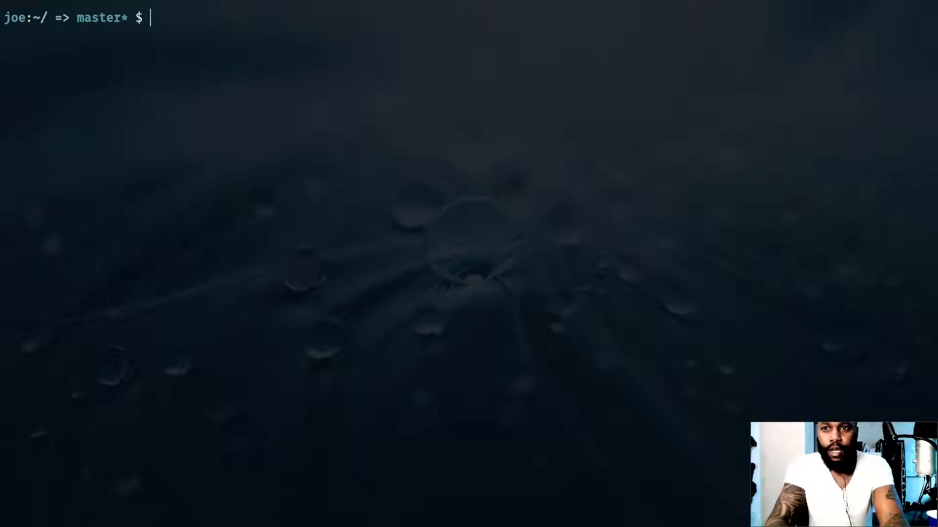
- Run sam deploy --guided in the Terminal
text(sam depl)
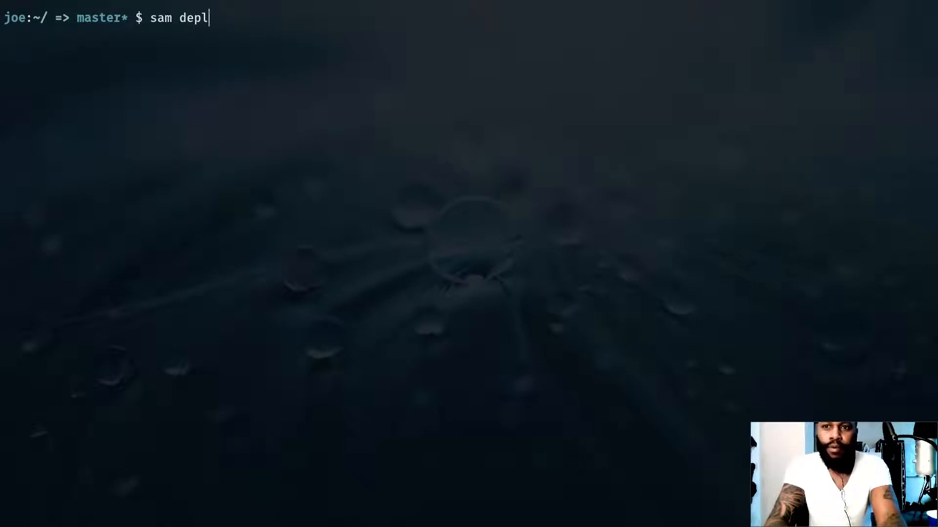
text(oy --guided)
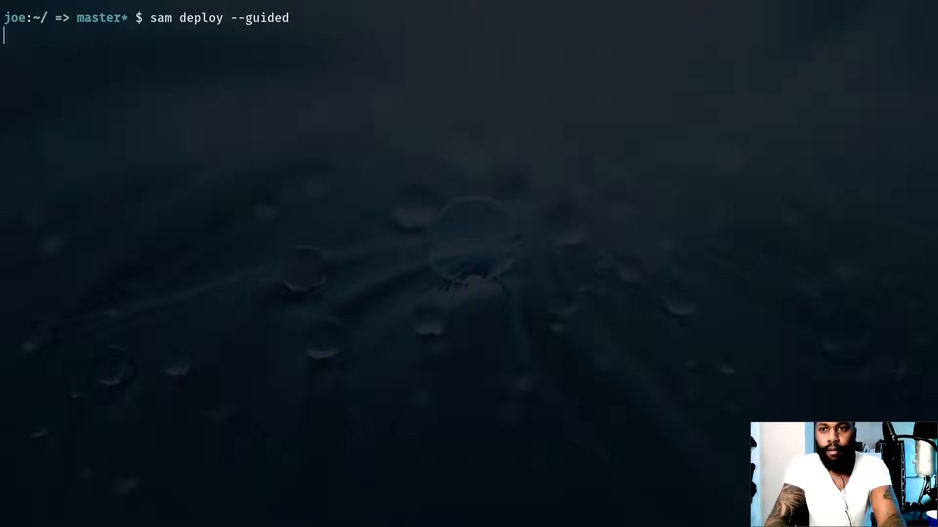
key(Return)
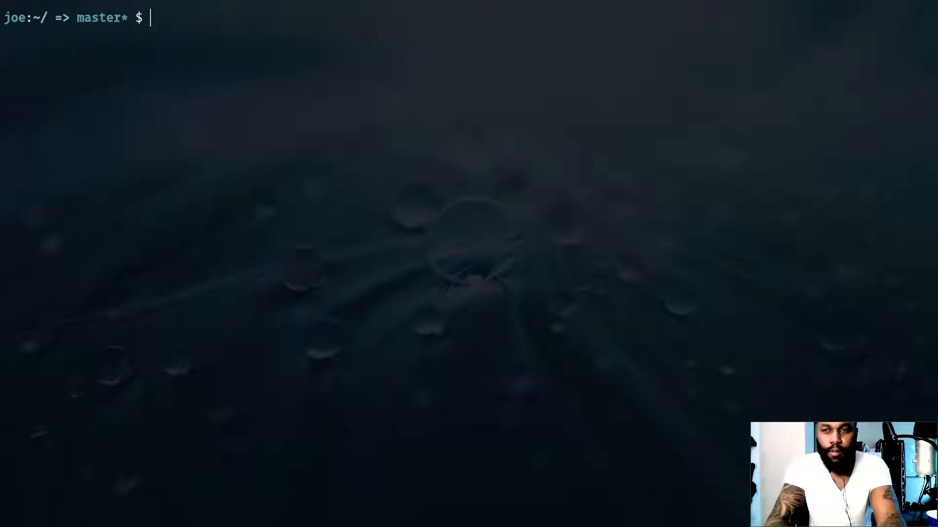
- Change into the code_testing/aws/lambdas/aws-typescript project folder
text(code_tes)
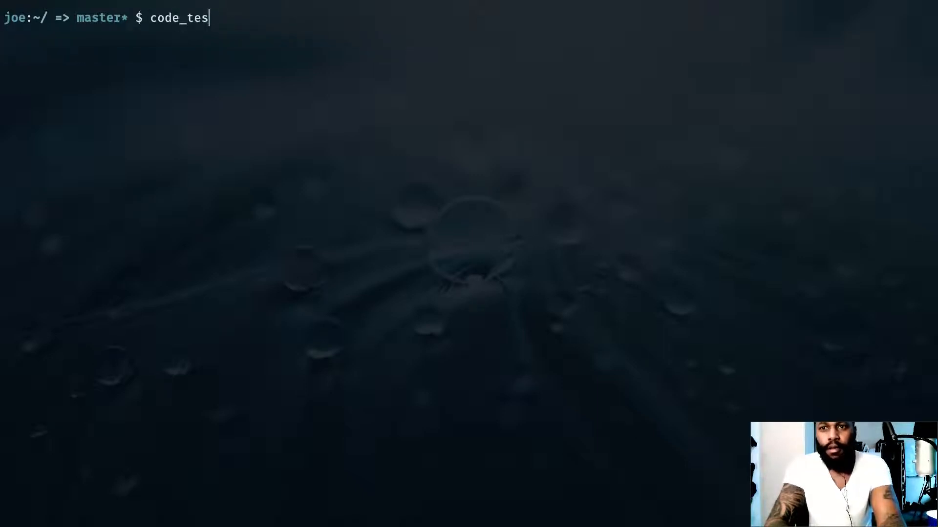
text(ting/aws/lambdas/)
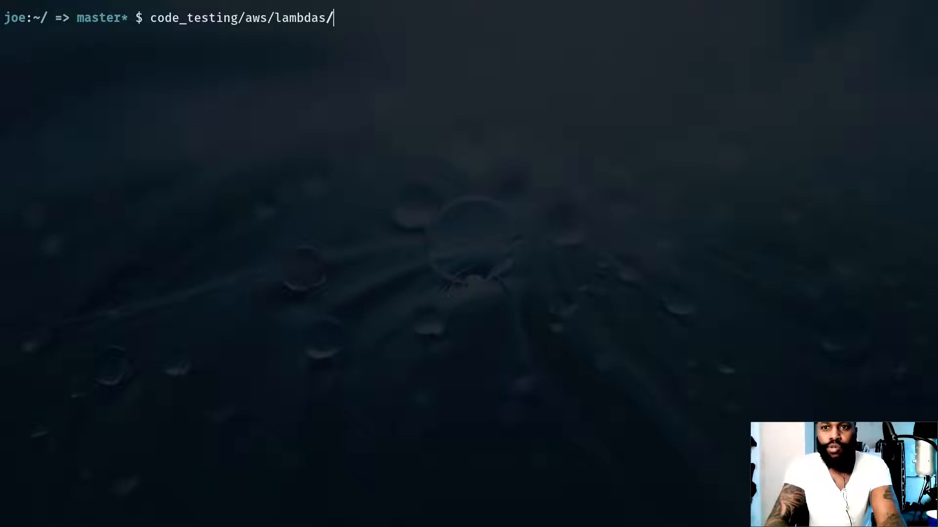
key(Return)
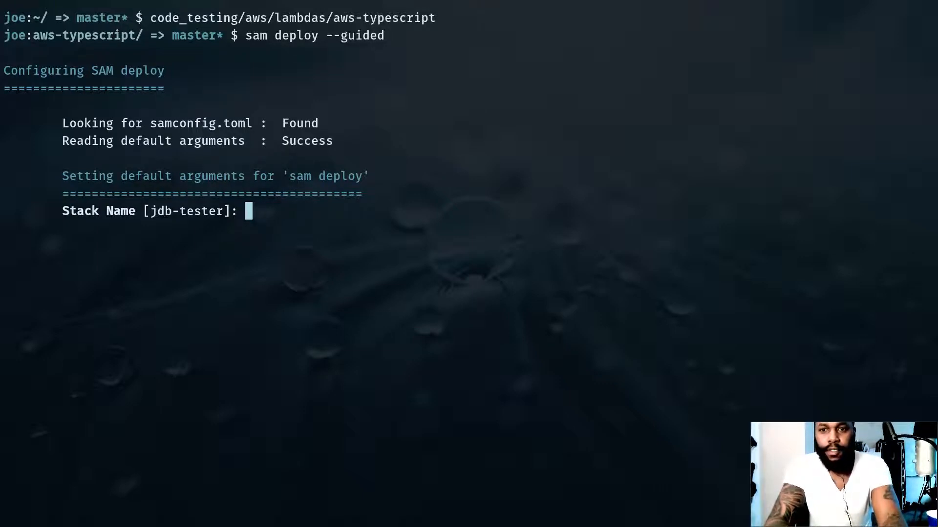
- Answer the guided deploy with stack name tester-aws and y to allow IAM role creation
text(tester-aws)
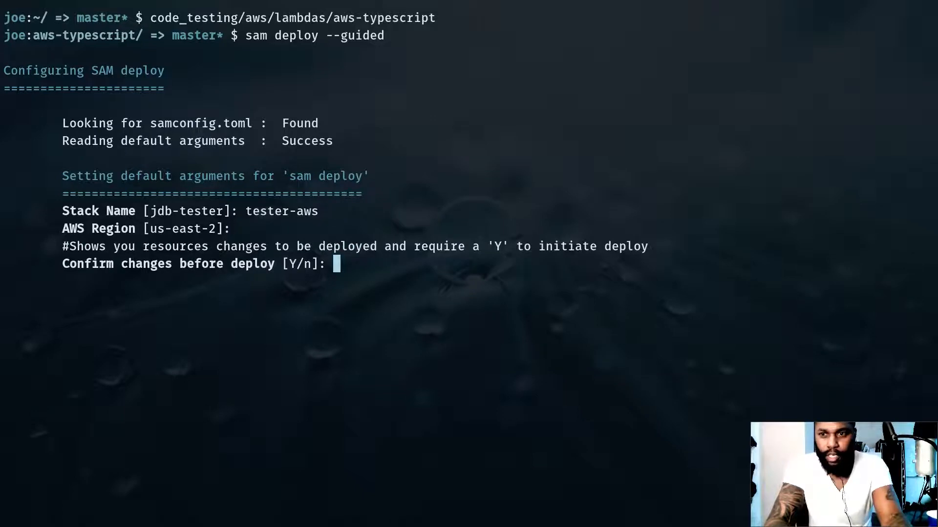
text(y)
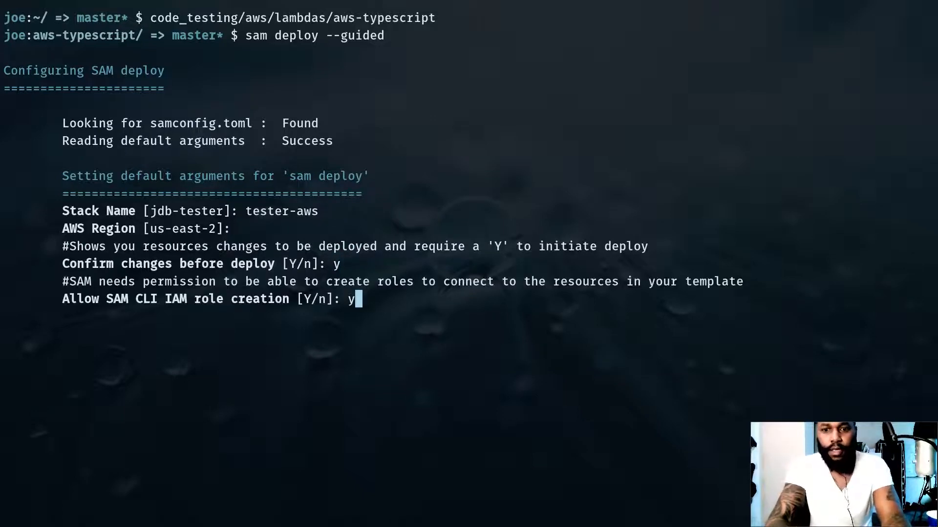
key(Return)
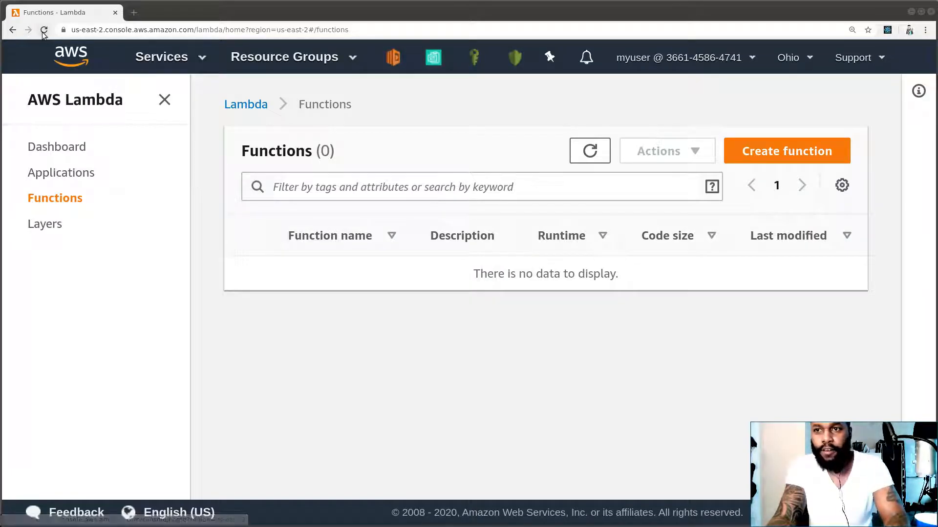
click(43, 30)
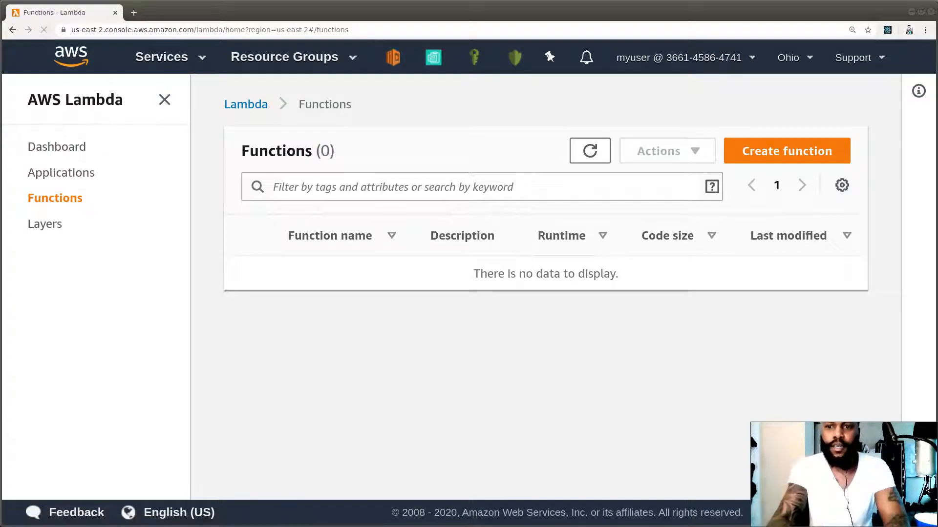
click(43, 30)
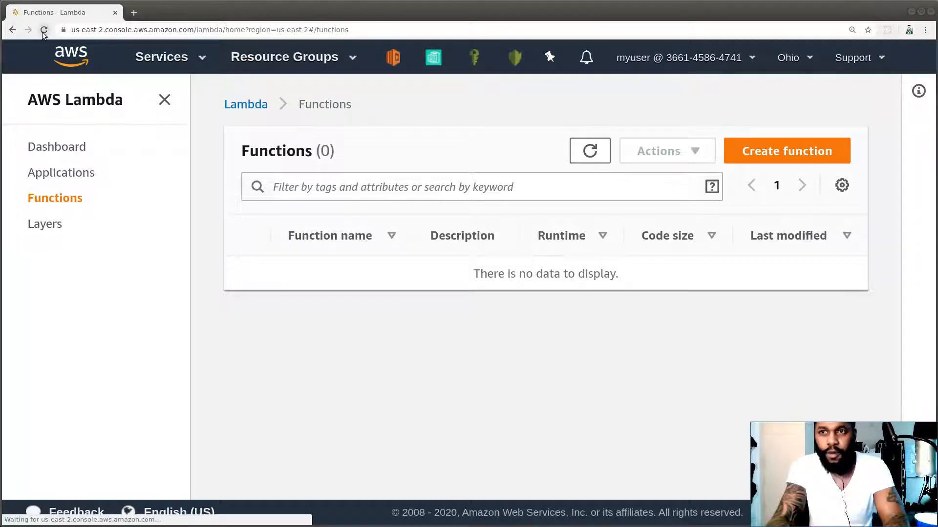
click(43, 31)
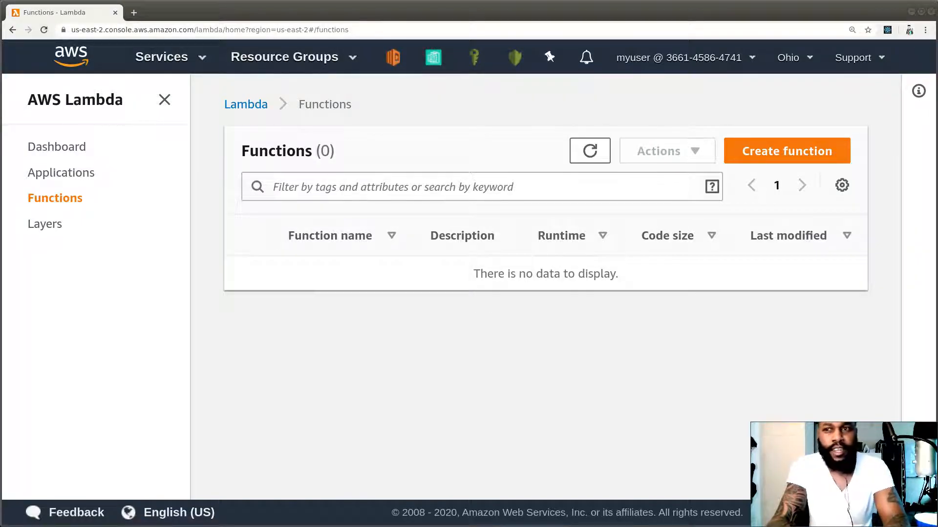
click(43, 29)
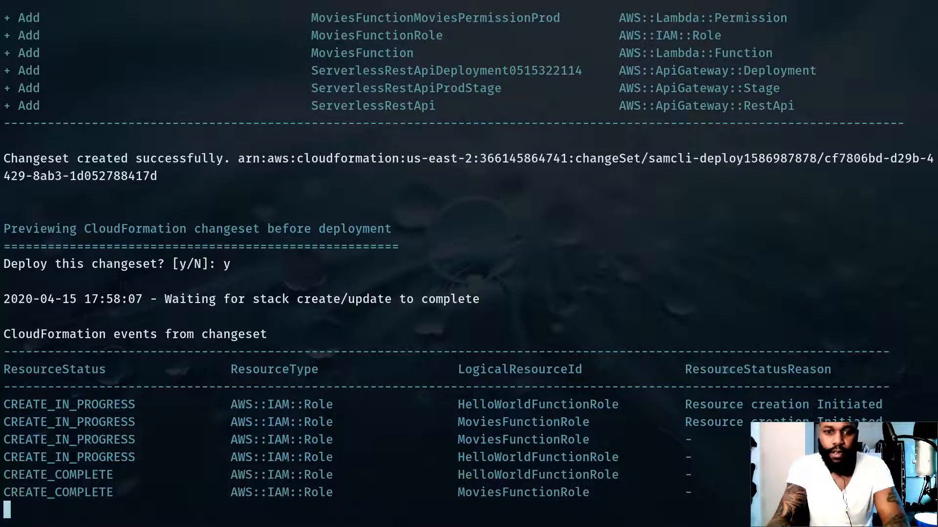
scroll(down, 3)
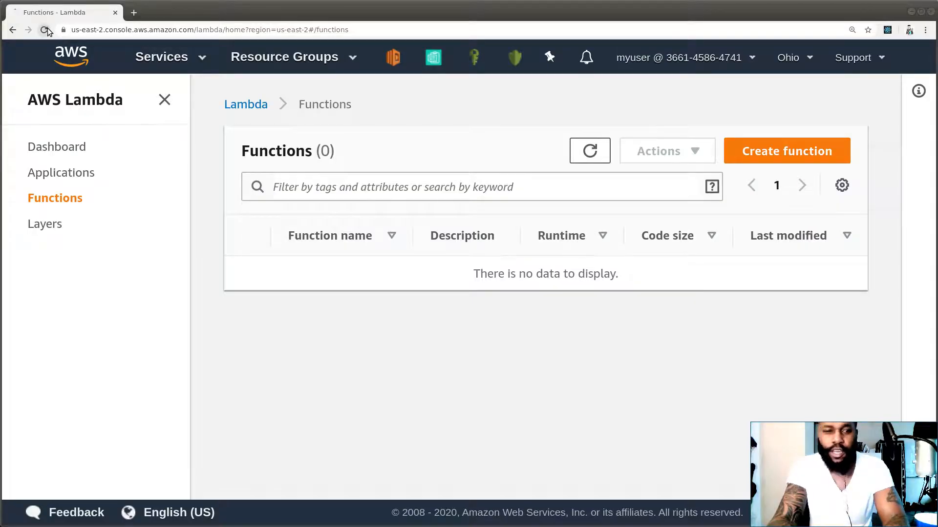
click(589, 150)
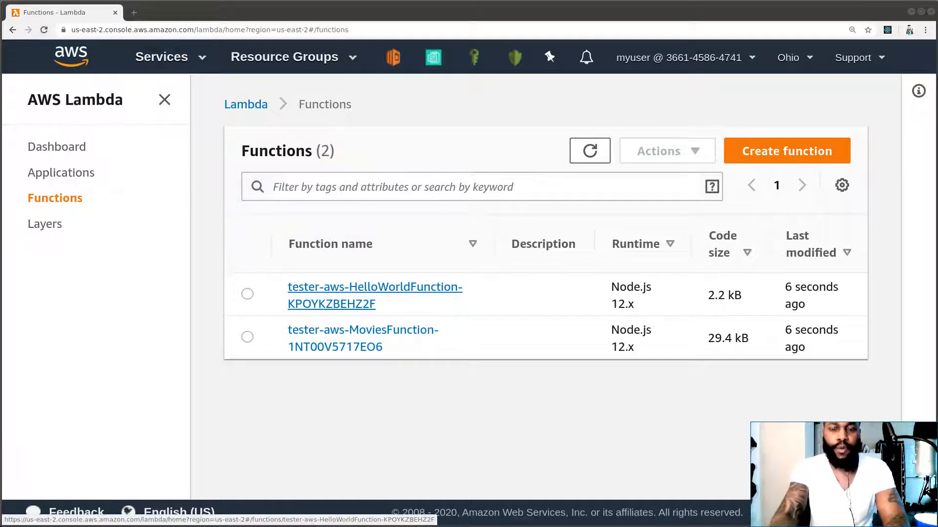
mouse_move(327, 338)
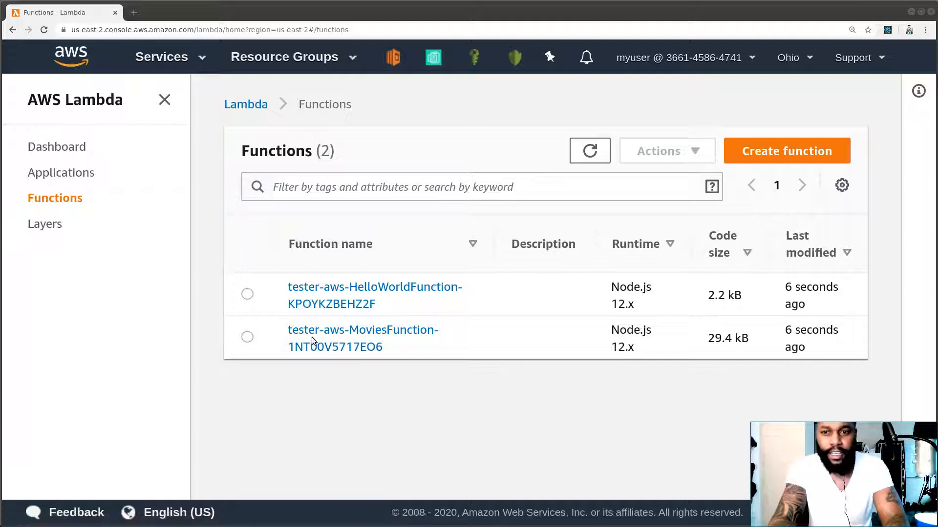
mouse_move(362, 330)
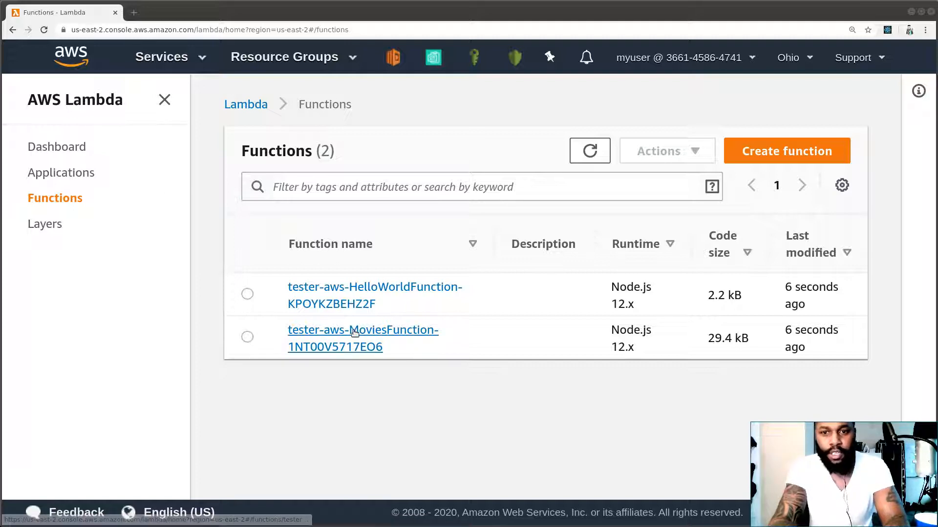
- Open the tester-aws MoviesFunction's Permissions and its basic settings editor at Execution role
click(247, 337)
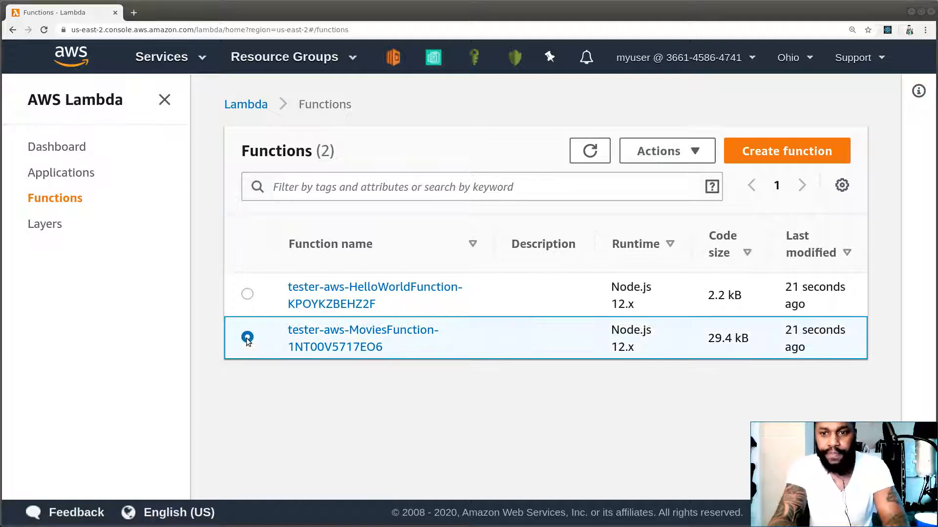
click(362, 329)
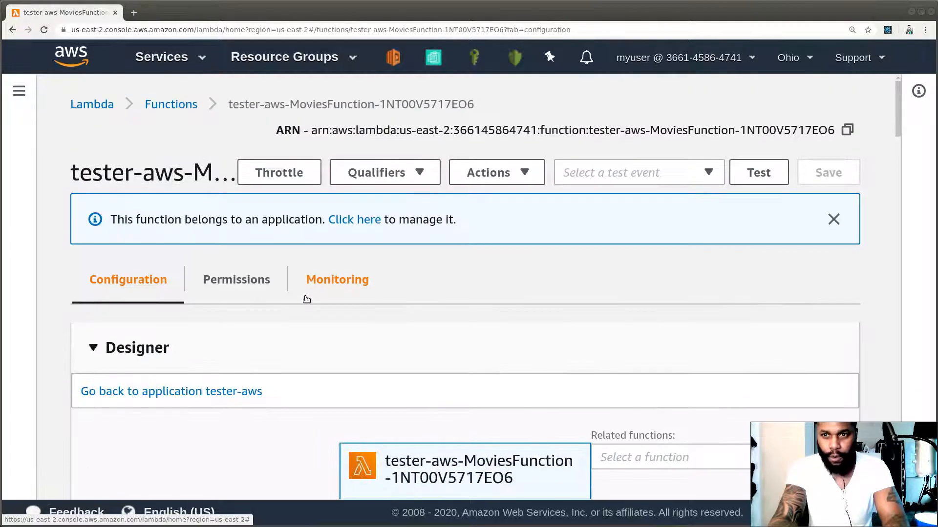
click(236, 279)
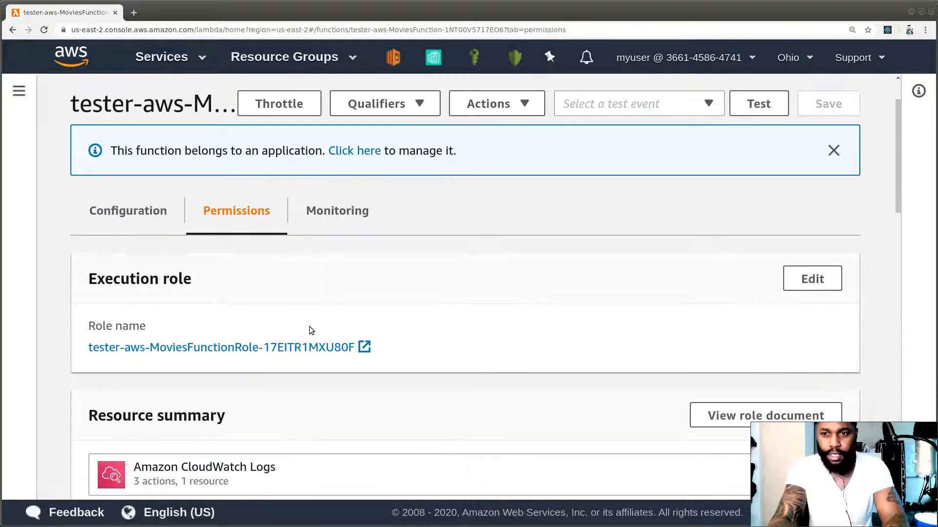
click(811, 279)
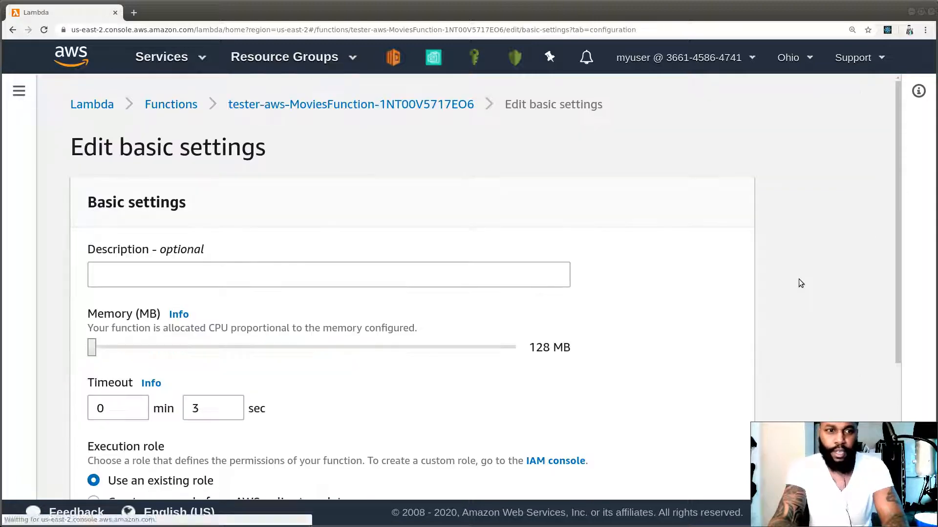
scroll(down, 3)
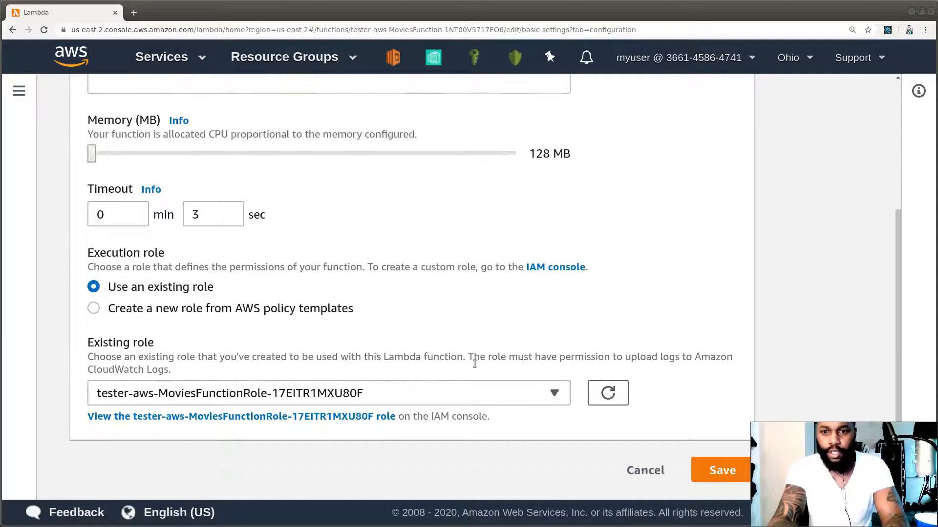
mouse_move(292, 416)
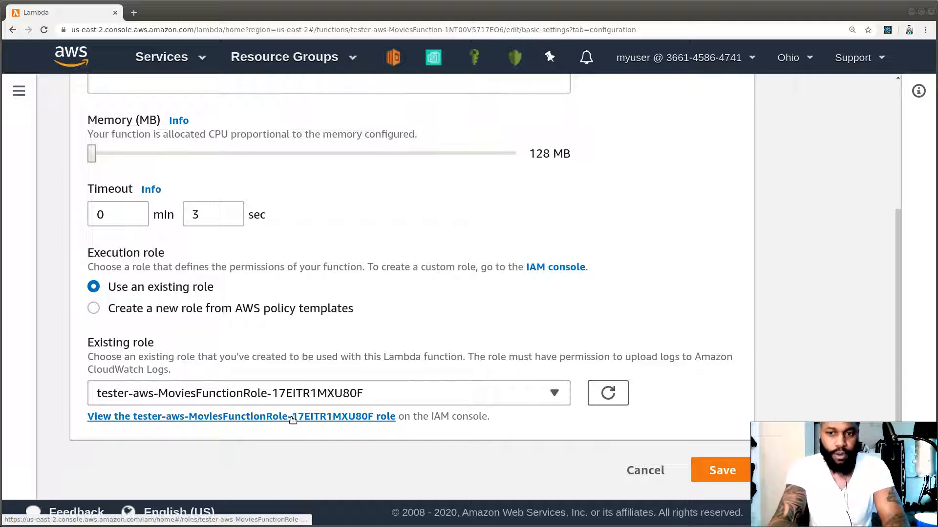
mouse_move(96, 318)
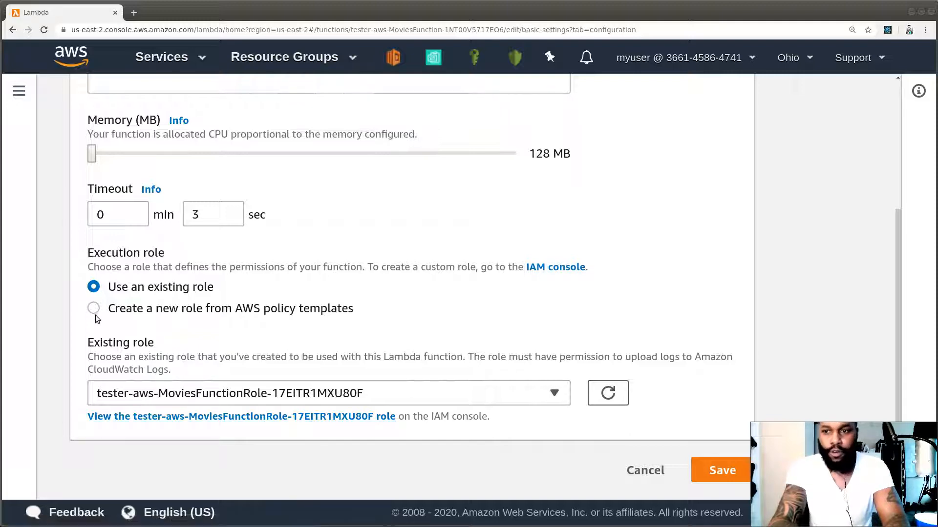
- Choose a new role from AWS policy templates named tester-lambda-role
click(94, 308)
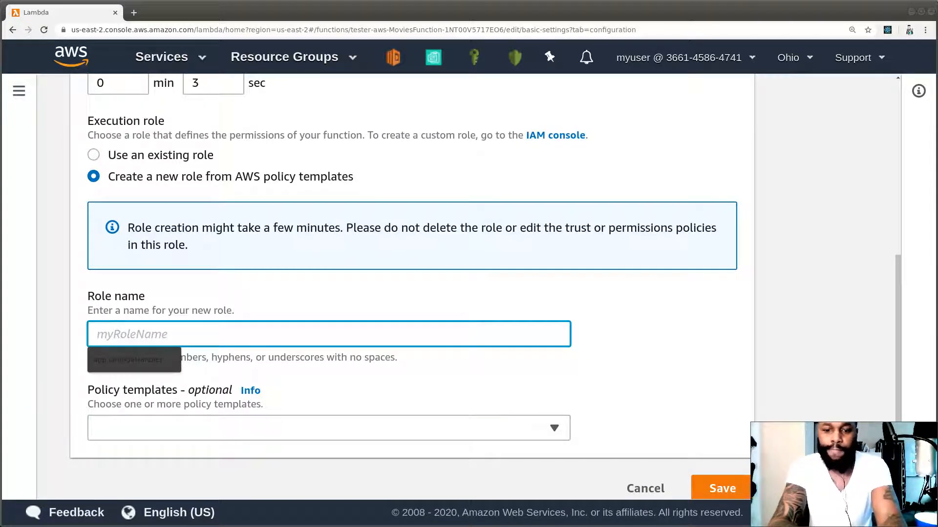
text(tester-a)
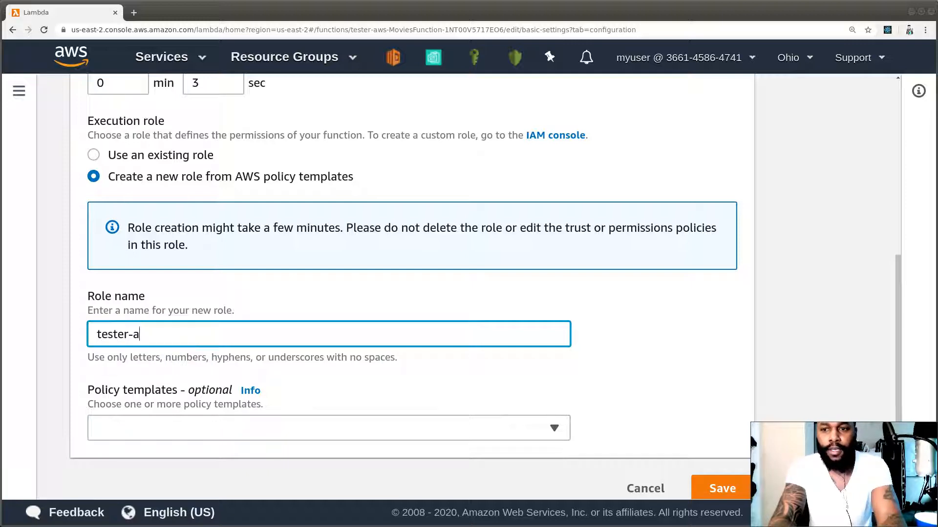
text(lambd)
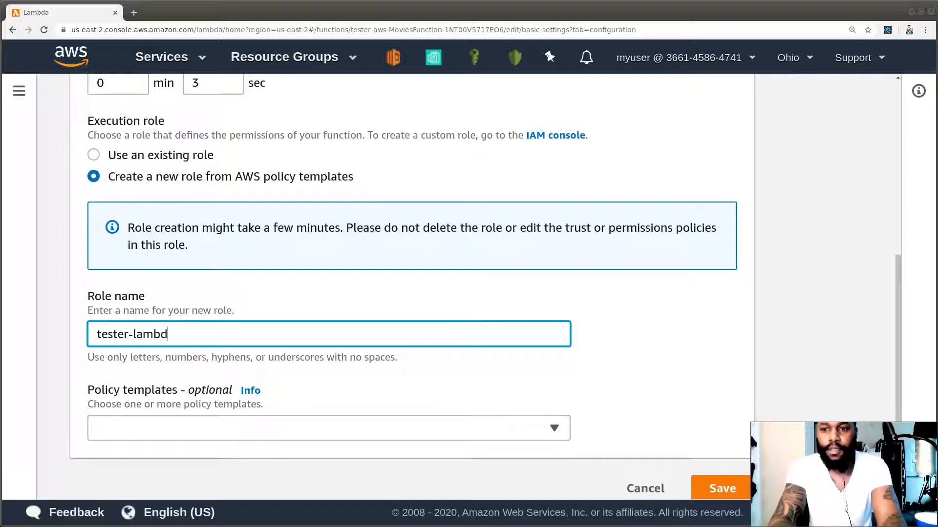
text(a-role)
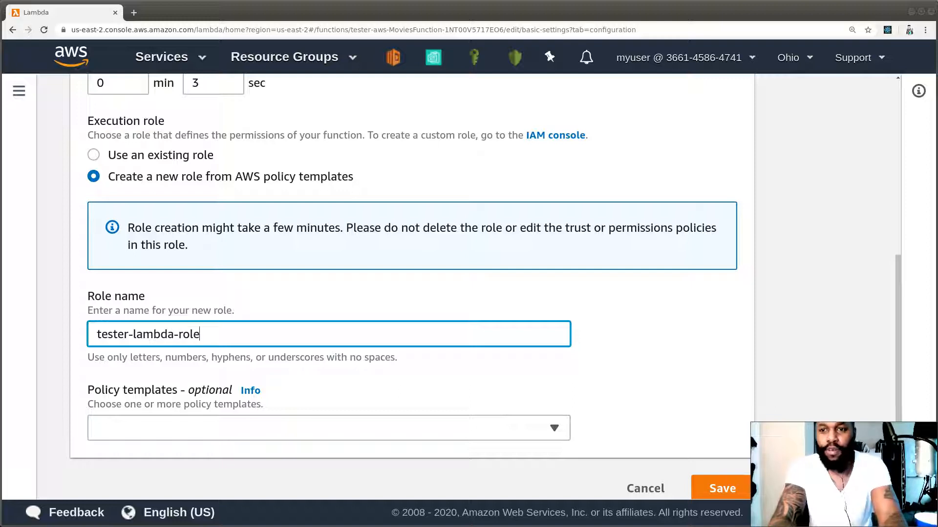
- Add the KMS decryption policy template to the role, save it and show the function's permissions
click(328, 428)
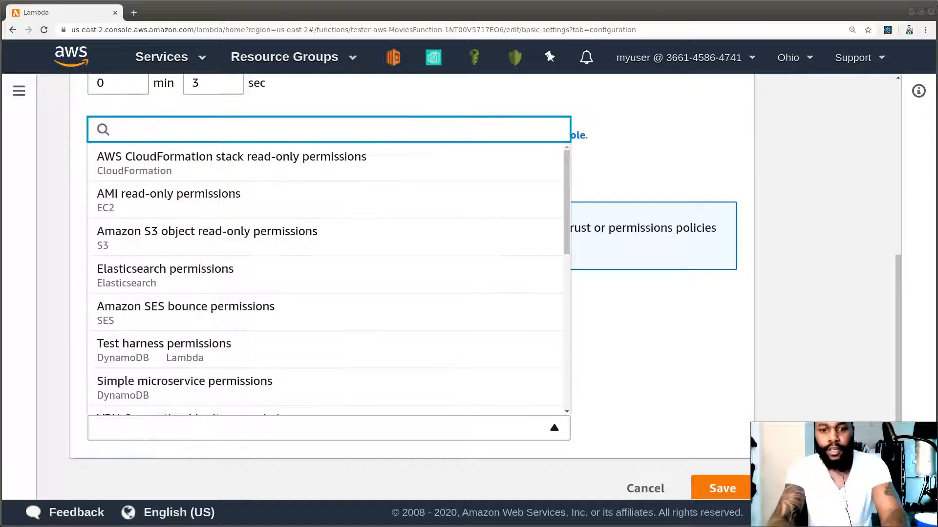
text(kms)
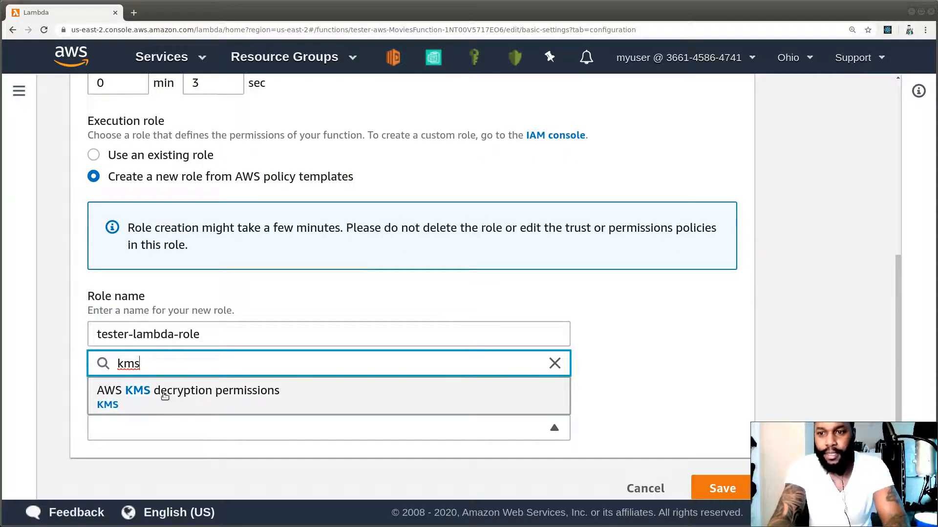
mouse_move(164, 399)
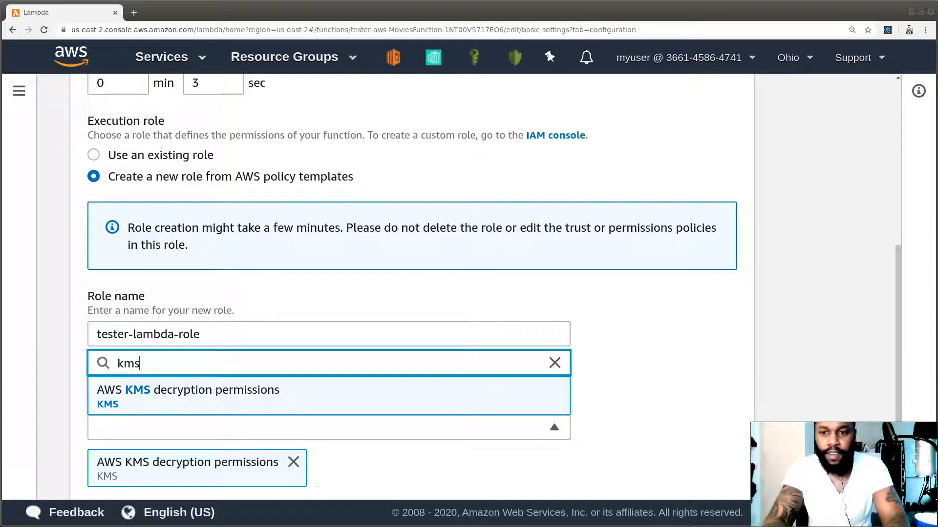
mouse_move(237, 500)
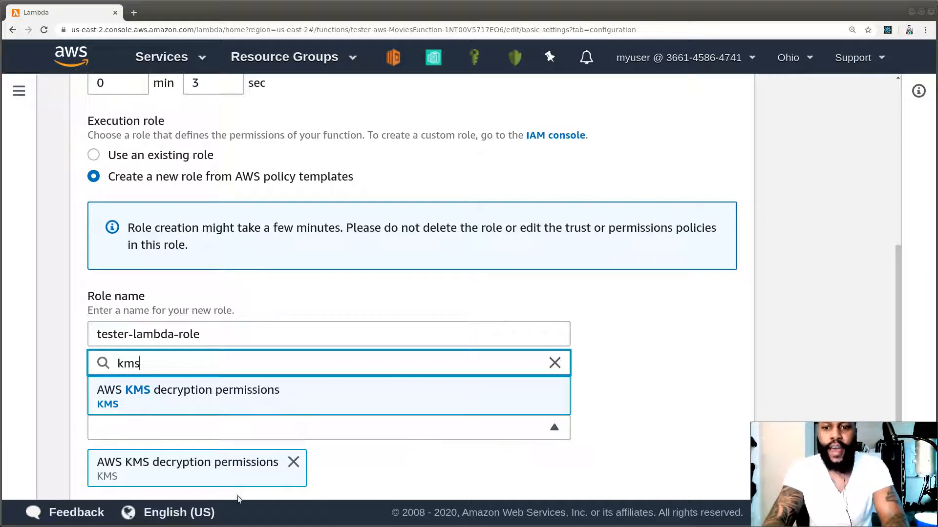
scroll(down, 3)
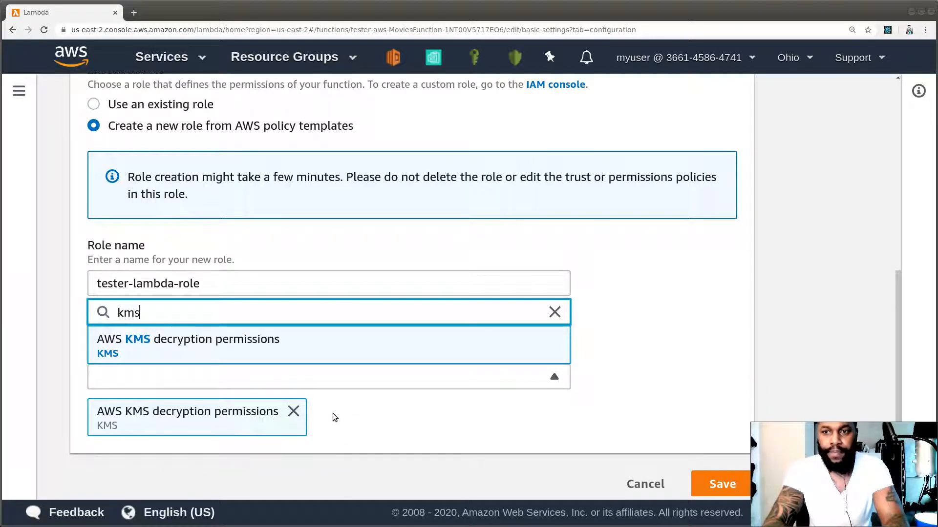
mouse_move(351, 417)
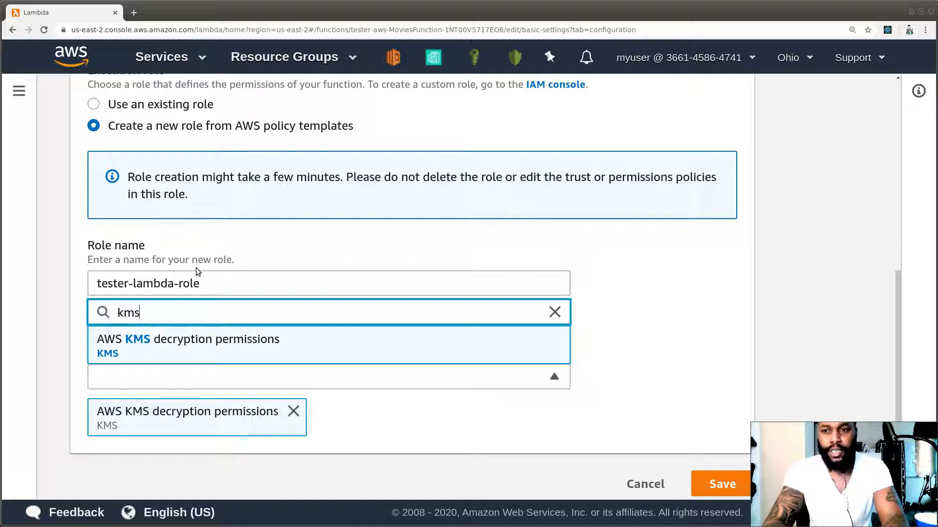
click(721, 484)
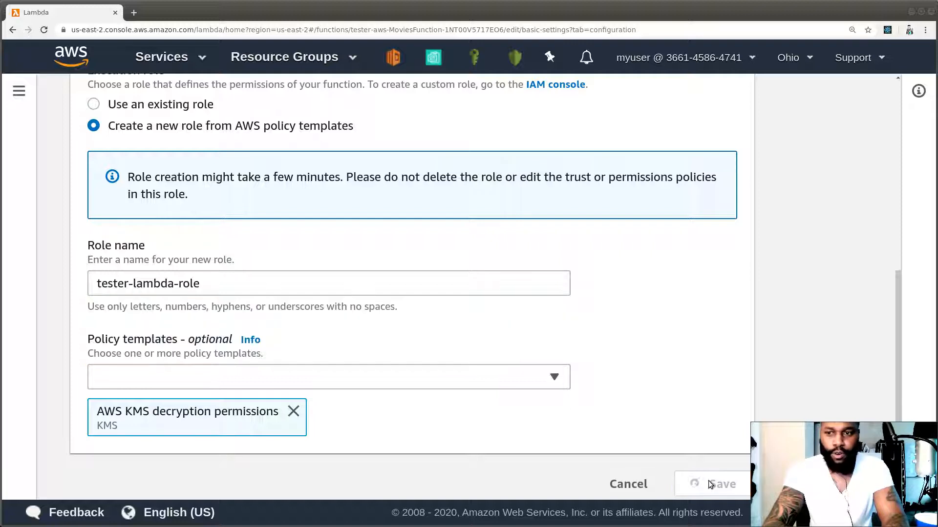
mouse_move(603, 406)
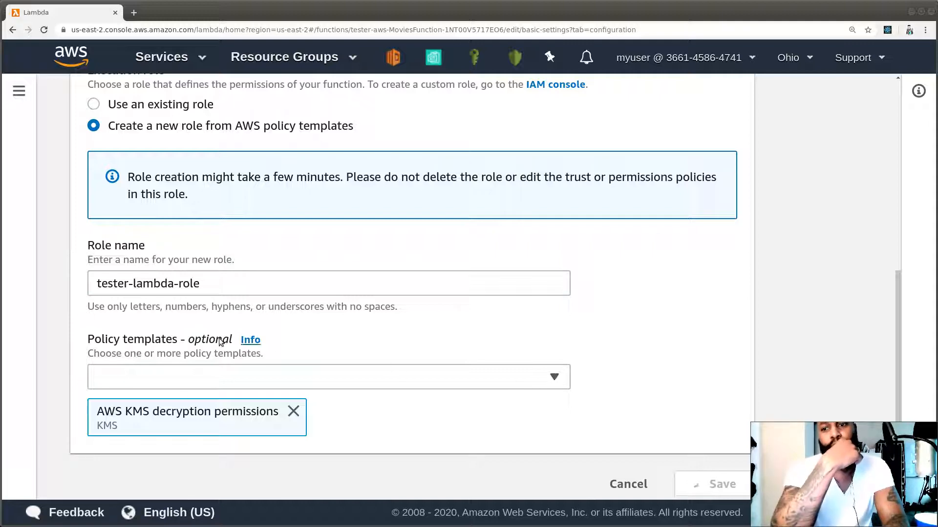
click(710, 483)
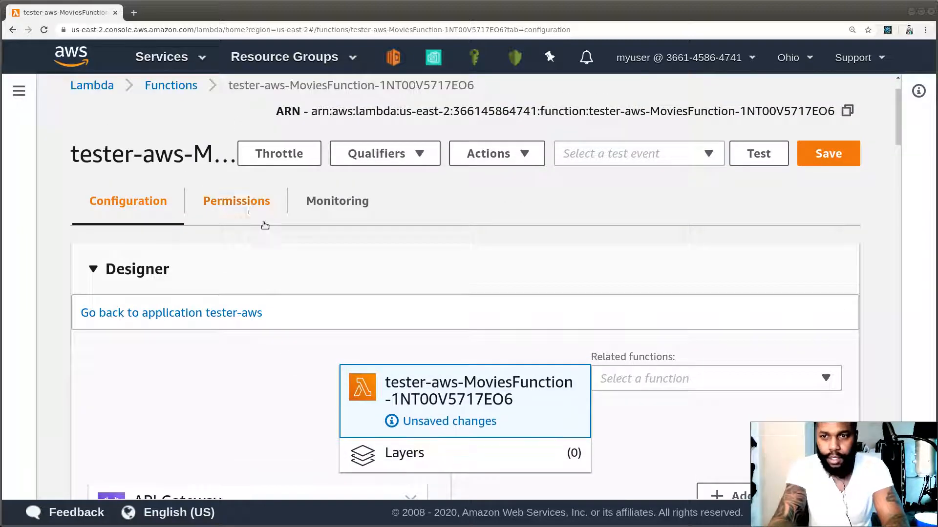
click(235, 200)
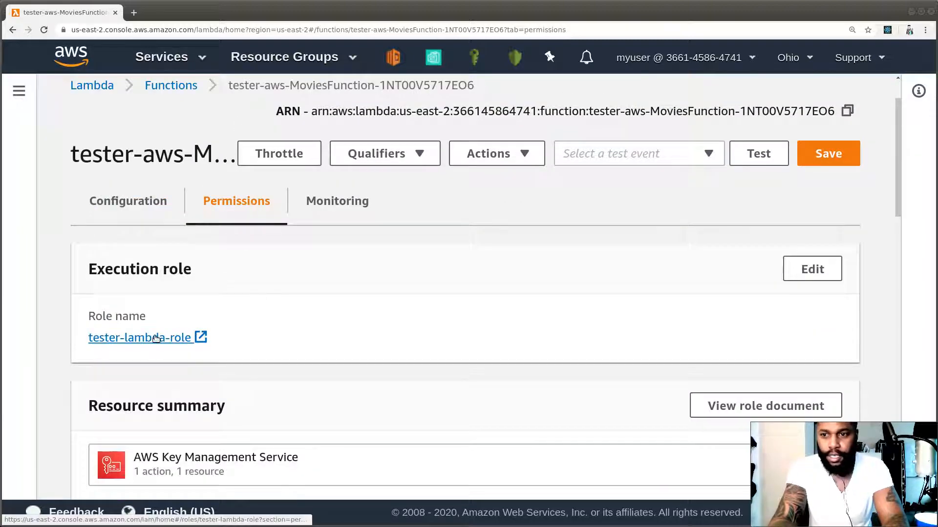
- Open tester-lambda-role in the IAM console to review its managed policies
click(139, 337)
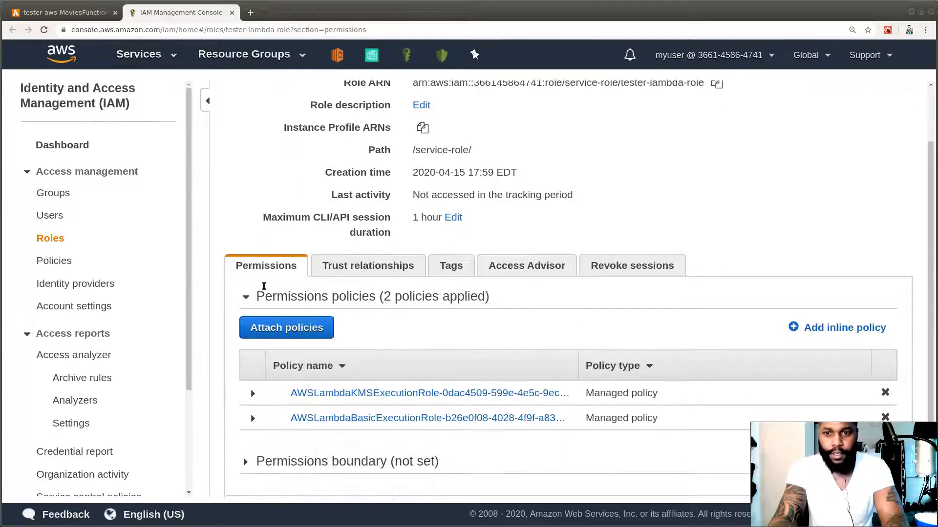
mouse_move(378, 392)
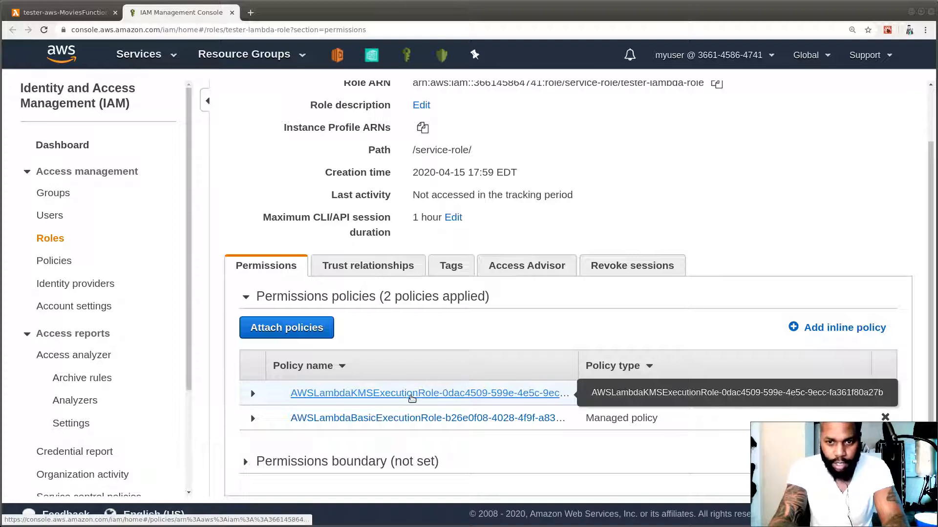
mouse_move(419, 418)
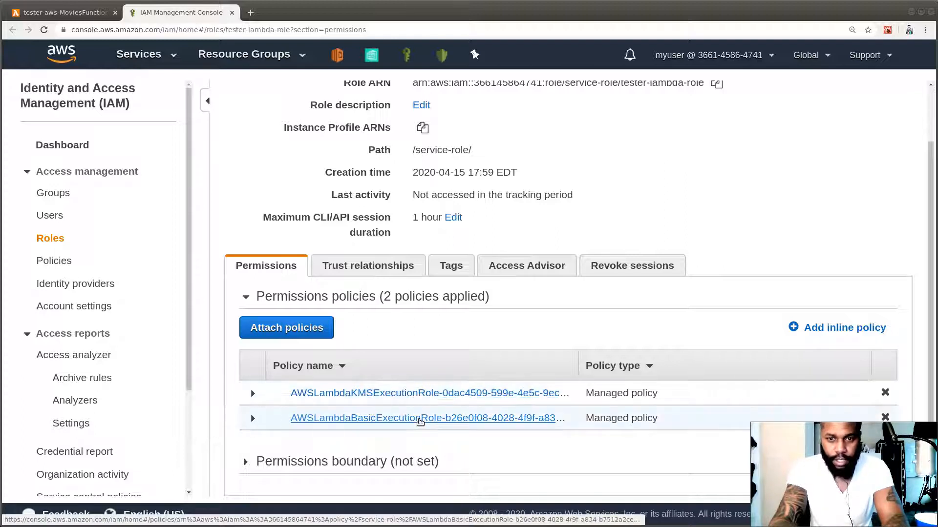
mouse_move(394, 418)
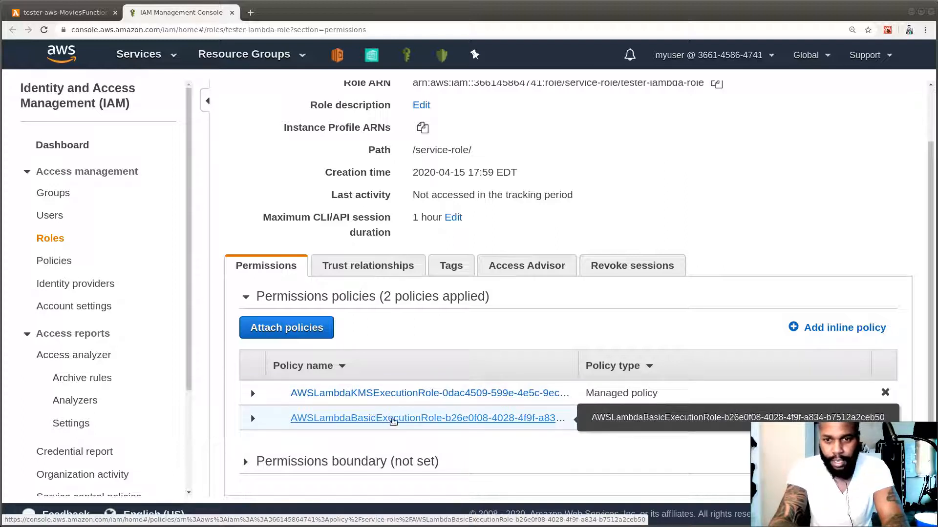
mouse_move(417, 374)
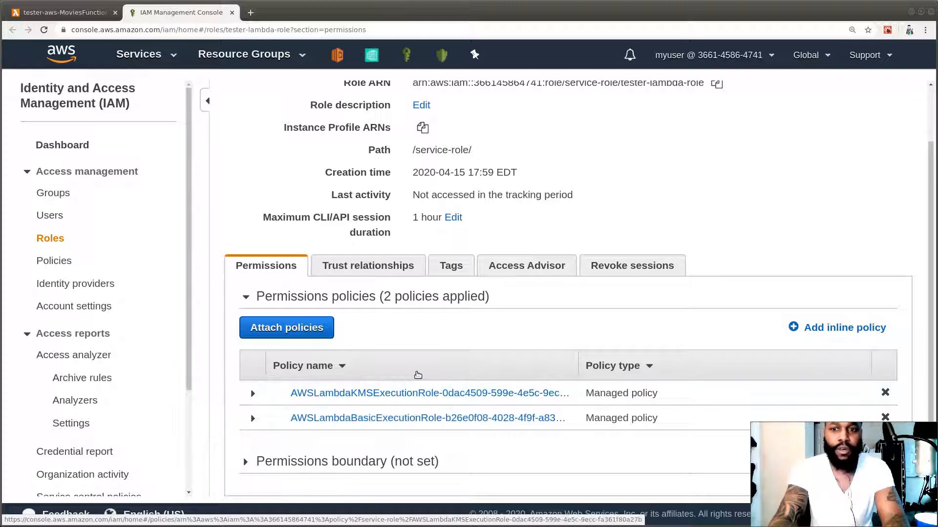
mouse_move(361, 393)
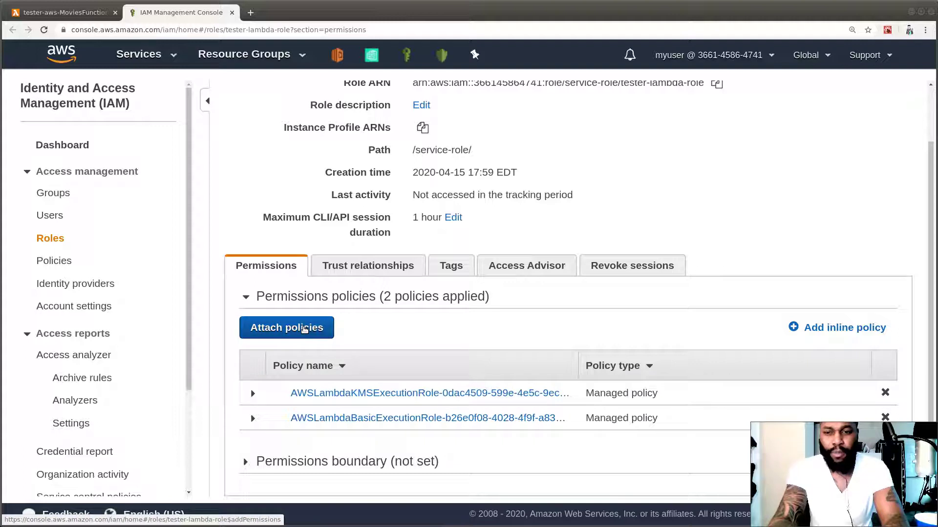
mouse_move(316, 374)
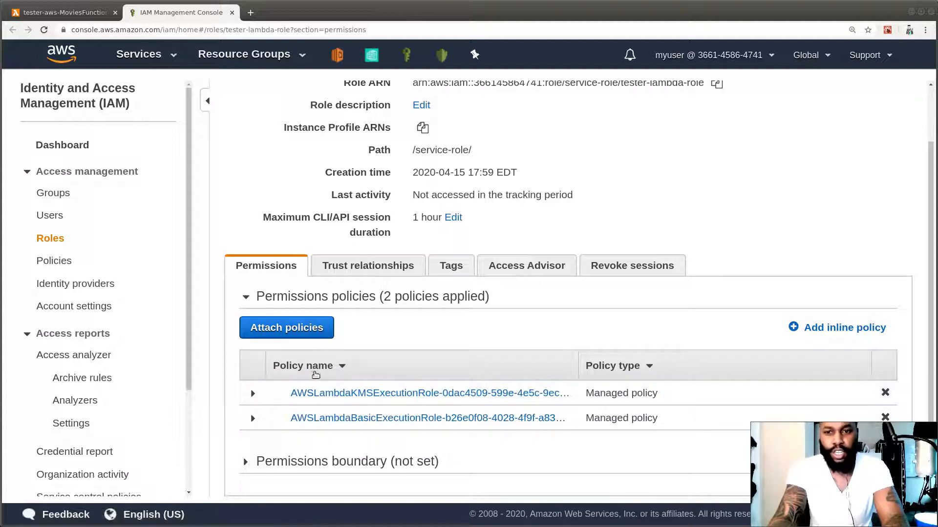
- Search the policies to attach to tester-lambda-role for ssm, then start a new browser tab
click(286, 327)
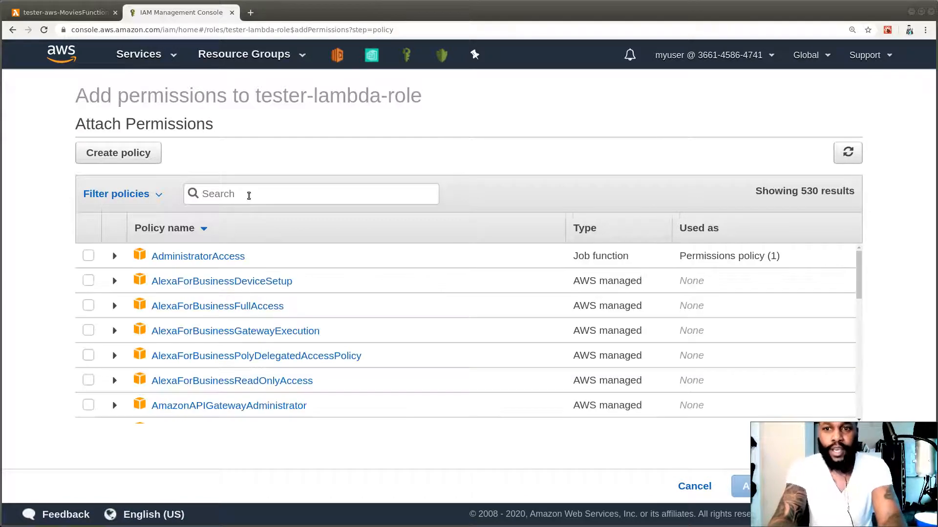
text(ssm)
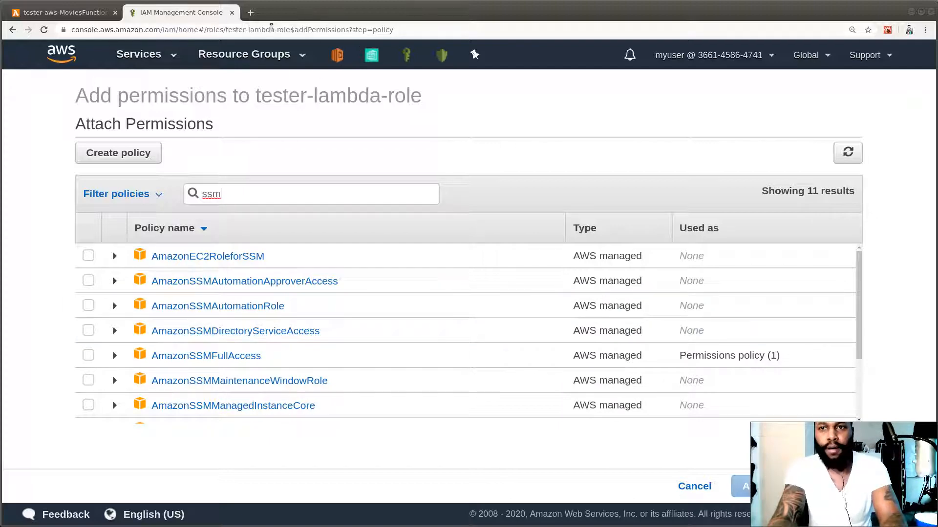
click(233, 29)
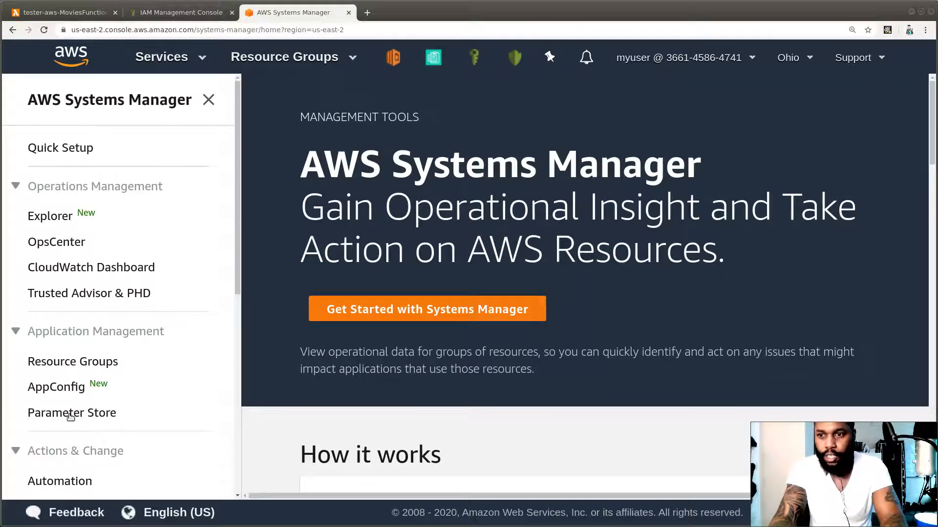
- Show the Parameter Store list in Systems Manager with apitype, moviedbtoken and rapidapikey
click(71, 412)
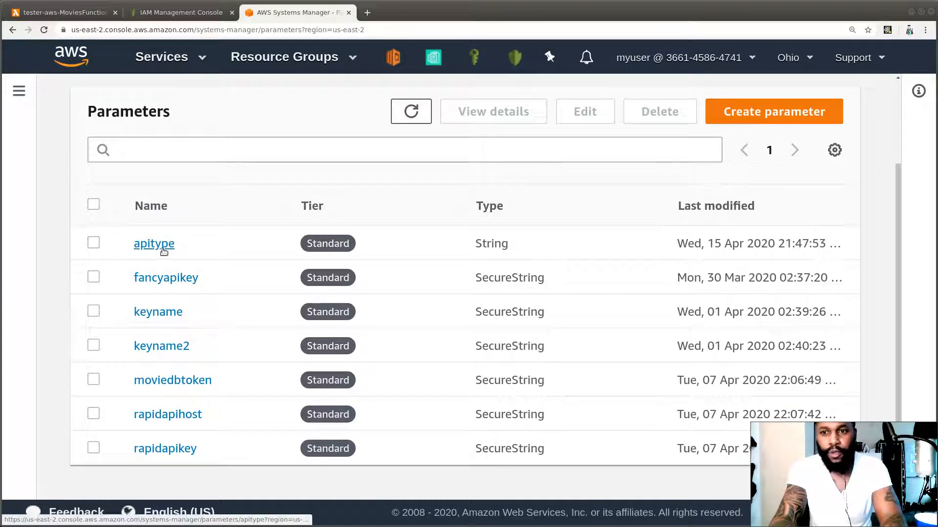
mouse_move(169, 411)
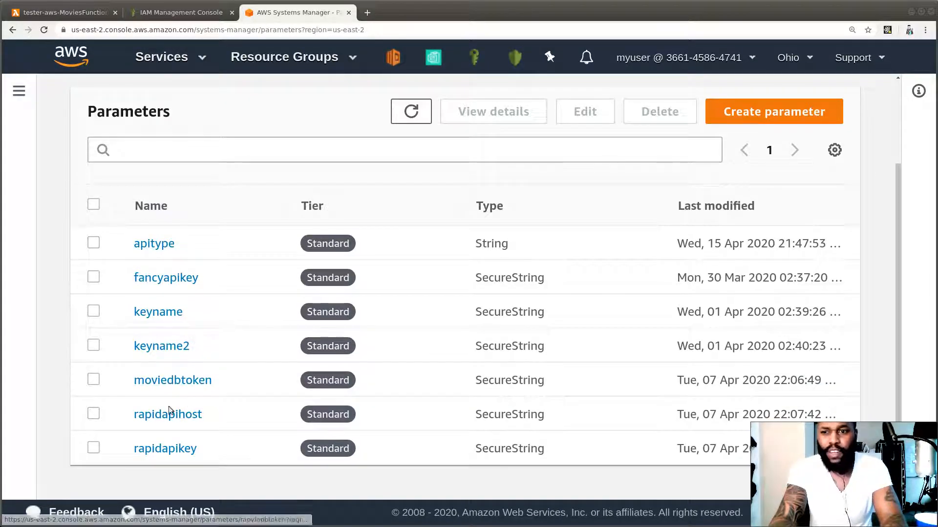
mouse_move(164, 448)
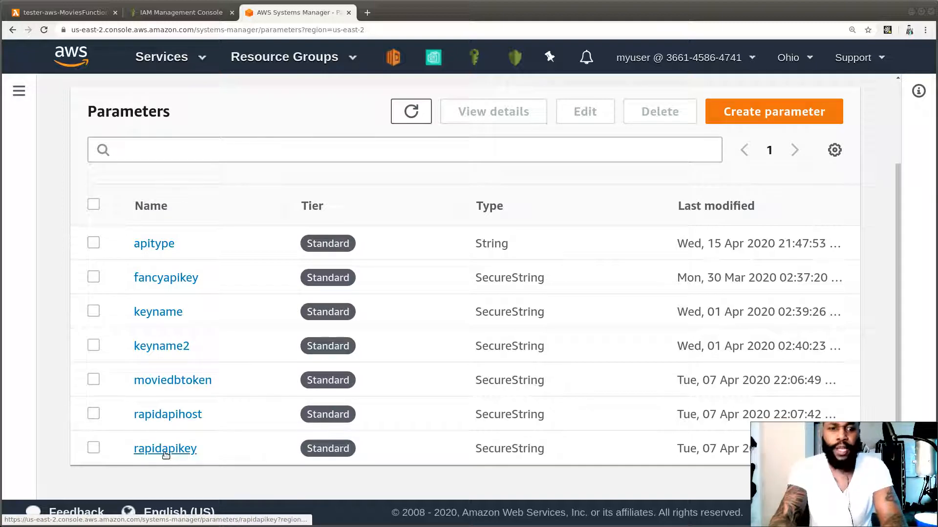
mouse_move(166, 327)
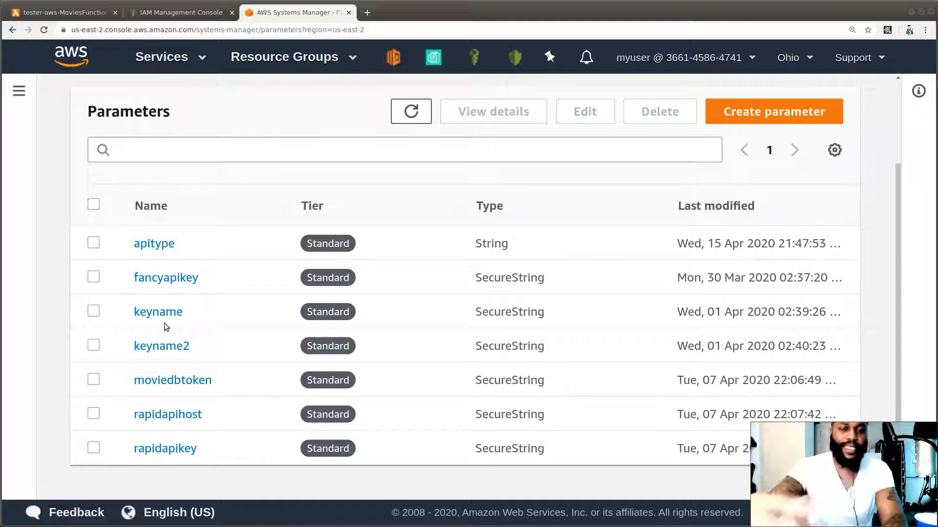
- Attach the AmazonSSMReadOnlyAccess policy to tester-lambda-role
click(180, 12)
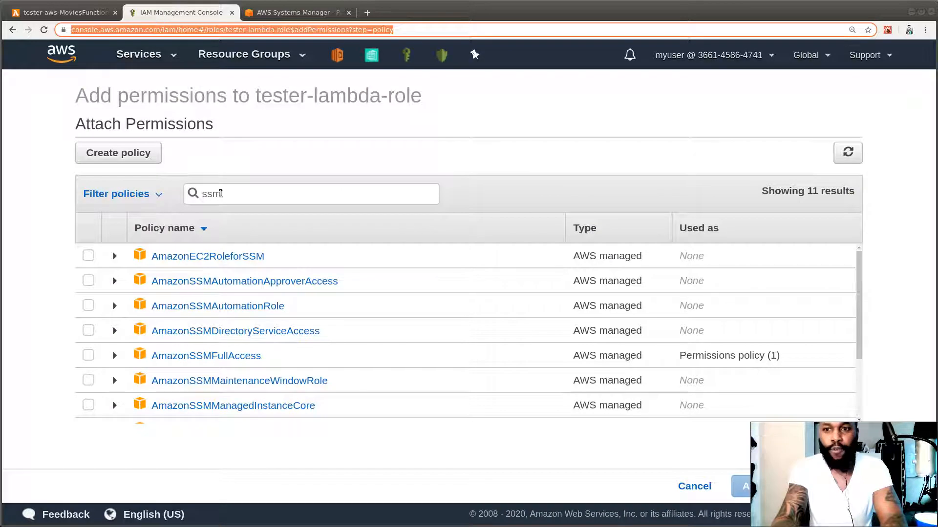
mouse_move(227, 315)
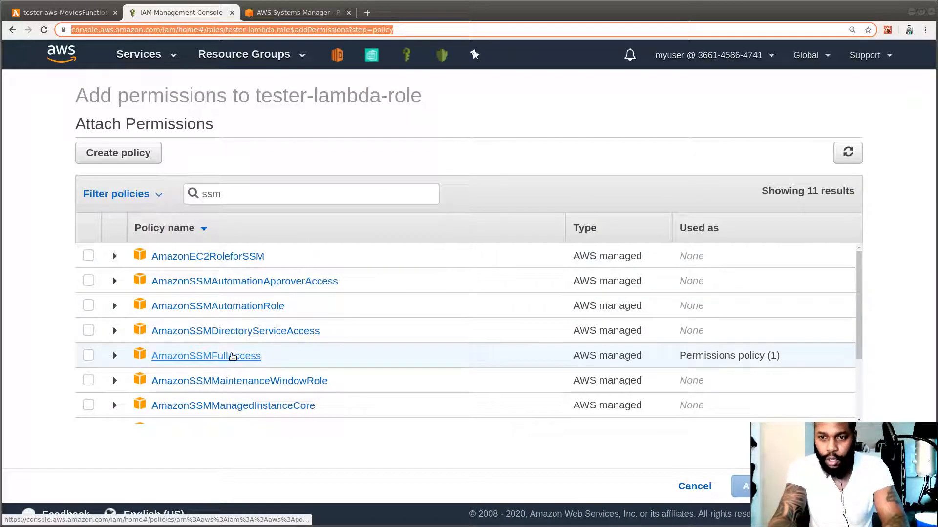
scroll(down, 3)
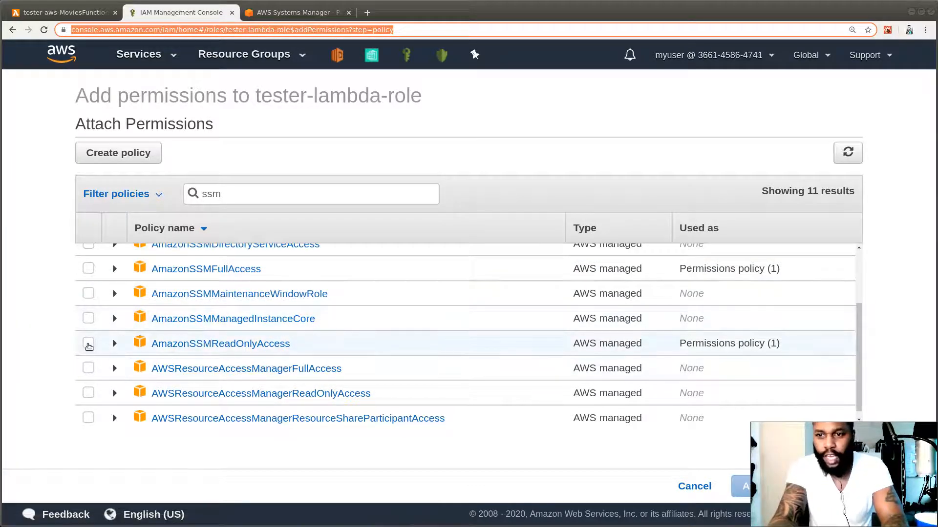
click(88, 343)
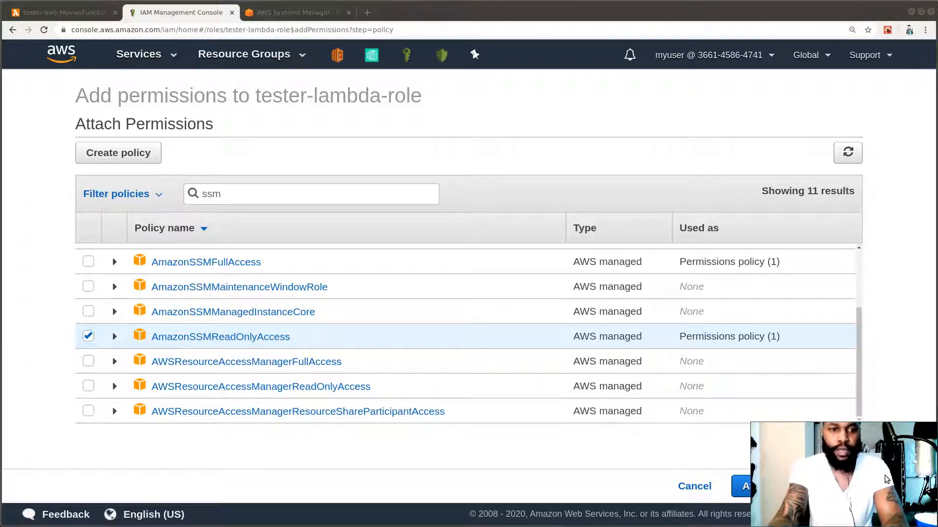
mouse_move(858, 479)
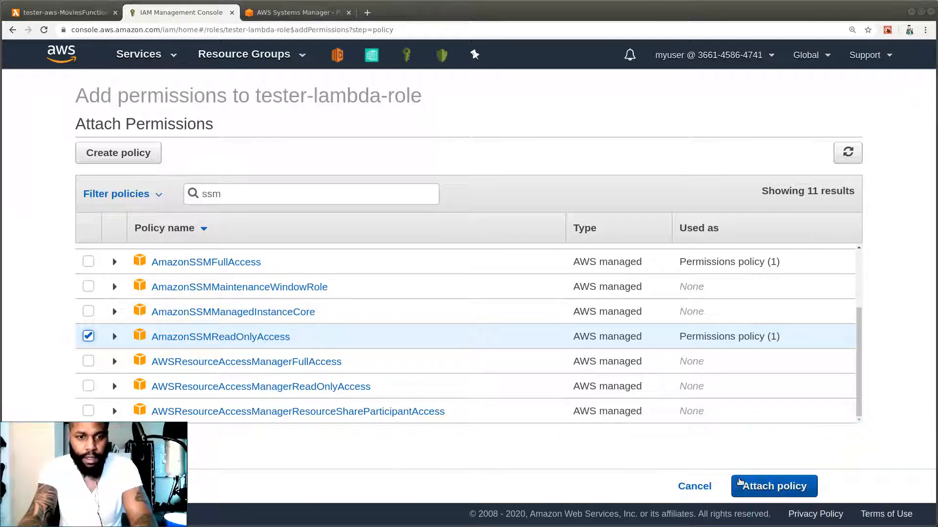
click(774, 487)
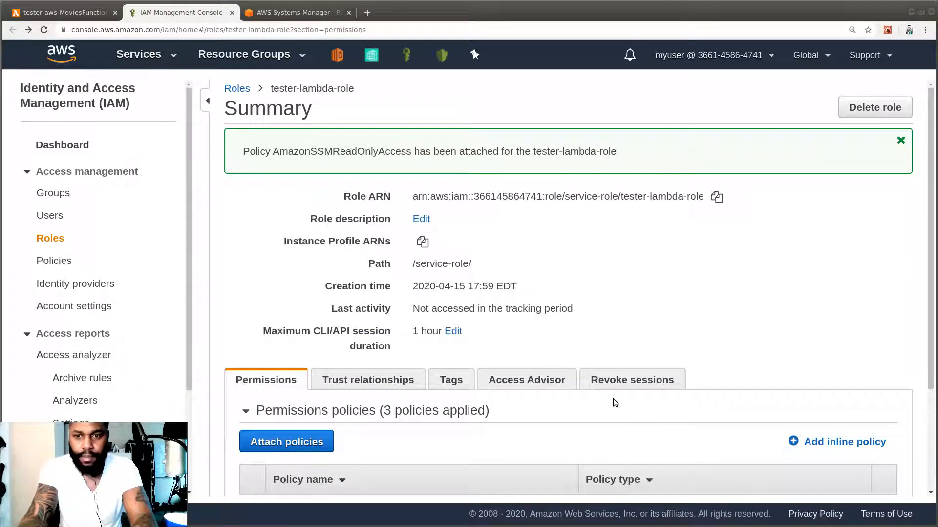
- Go to the IAM Dashboard and launch the Policy Simulator
scroll(down, 3)
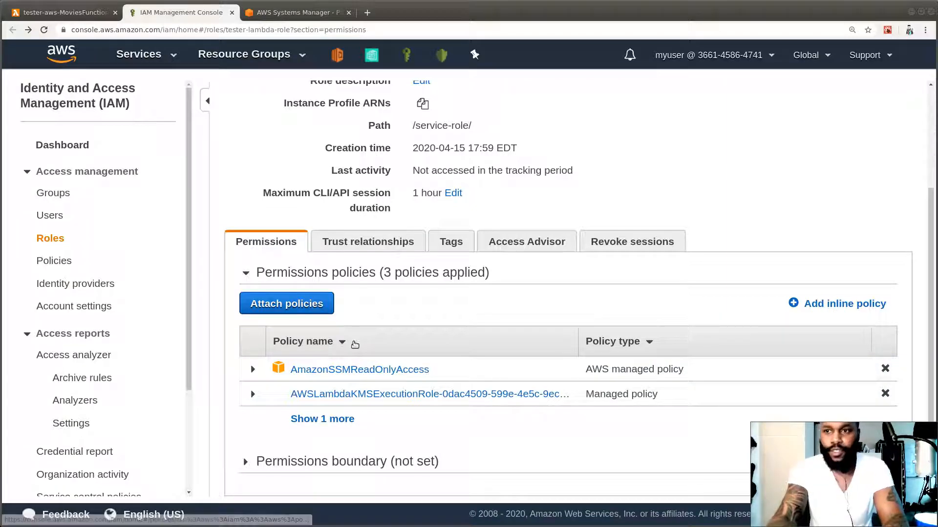
click(63, 145)
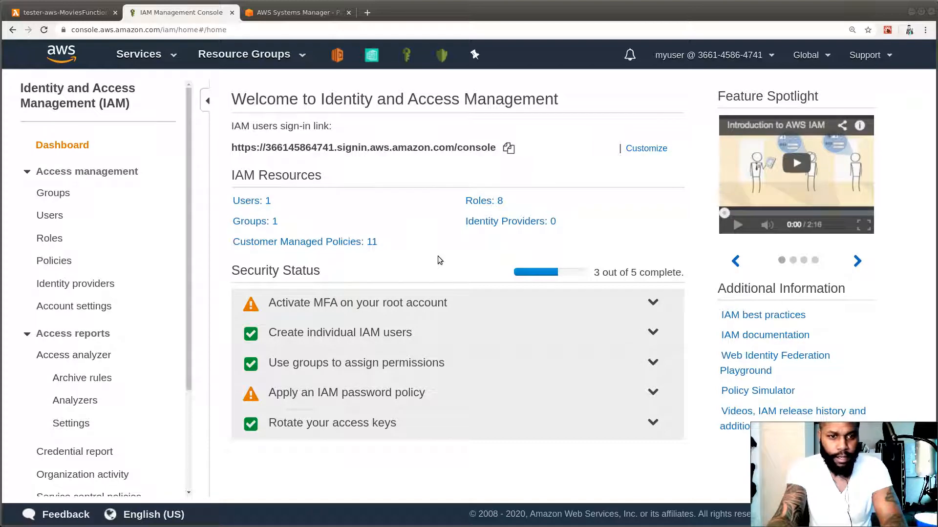
mouse_move(758, 391)
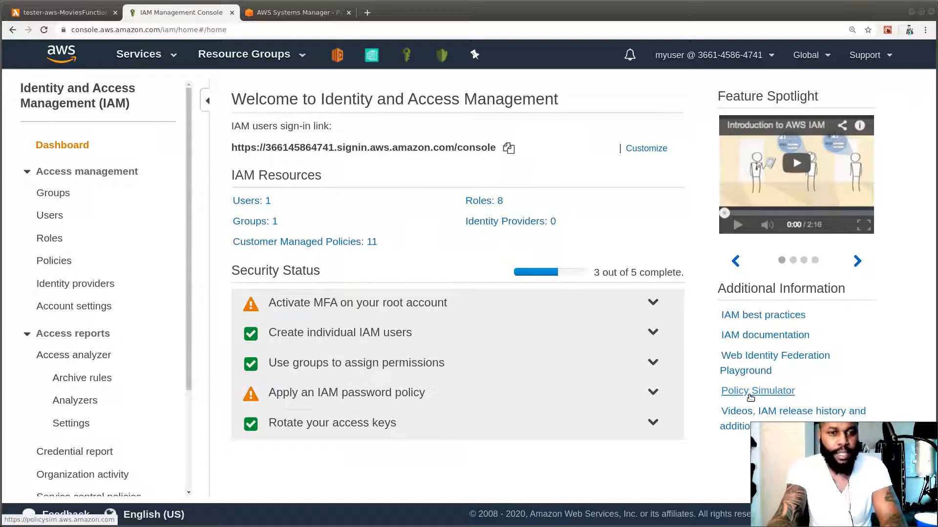
click(757, 391)
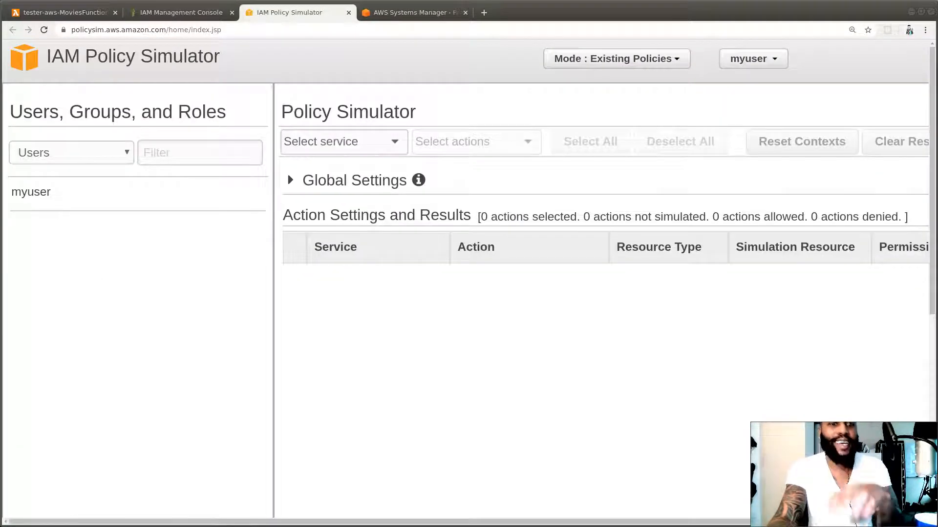
mouse_move(200, 214)
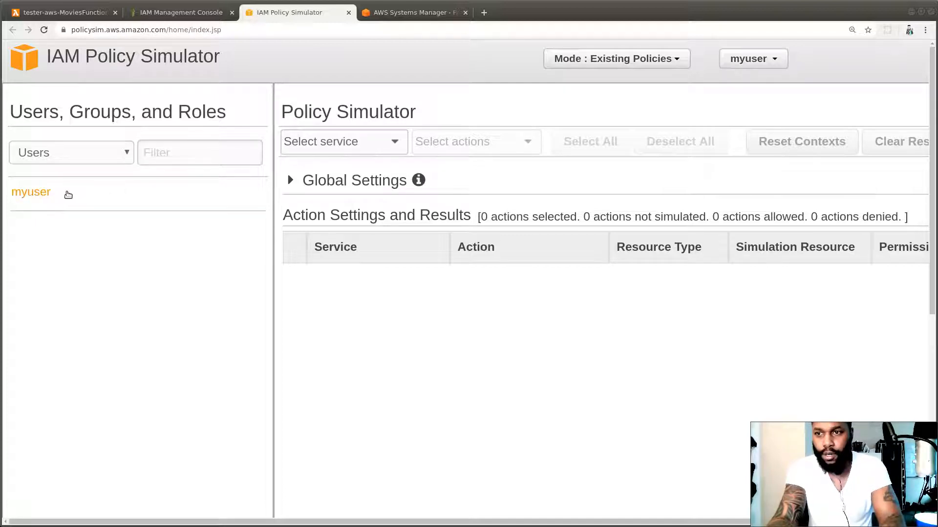
- Switch the simulator from Users to Roles and select tester-lambda-role for simulation
click(31, 192)
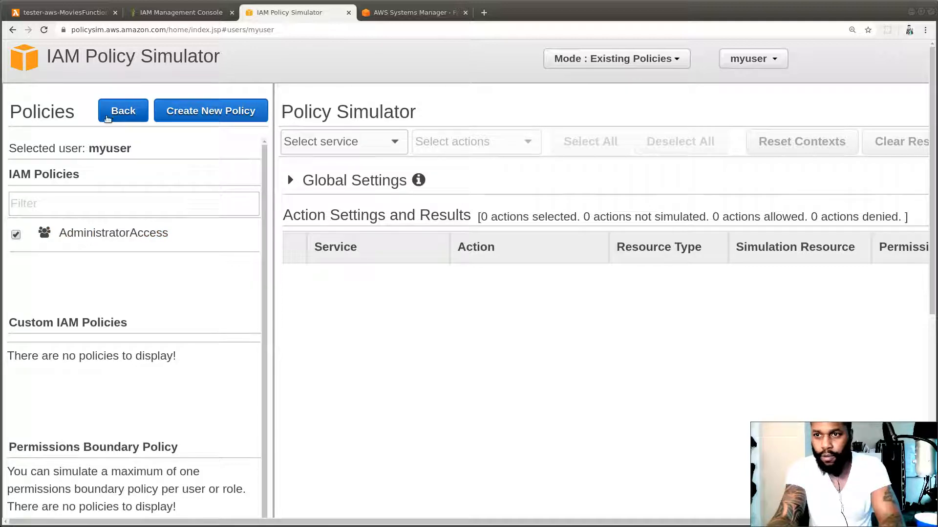
click(123, 110)
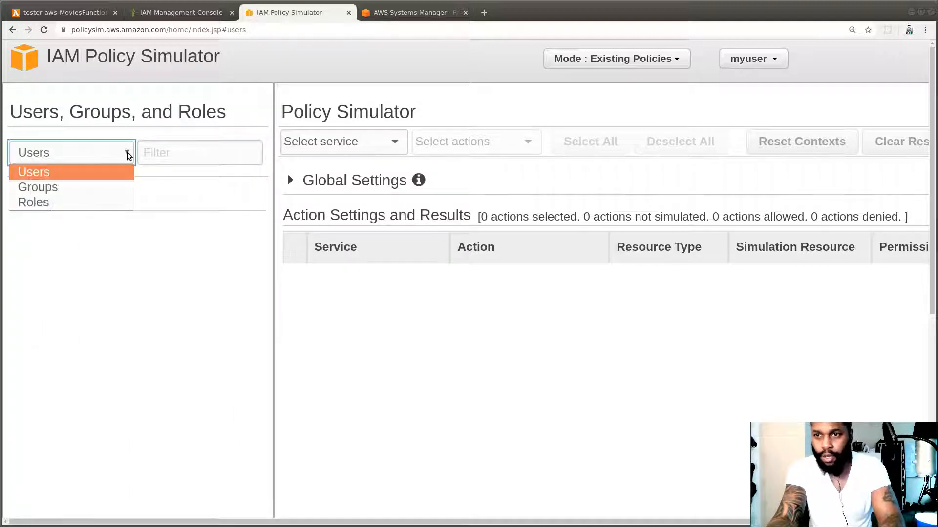
click(33, 202)
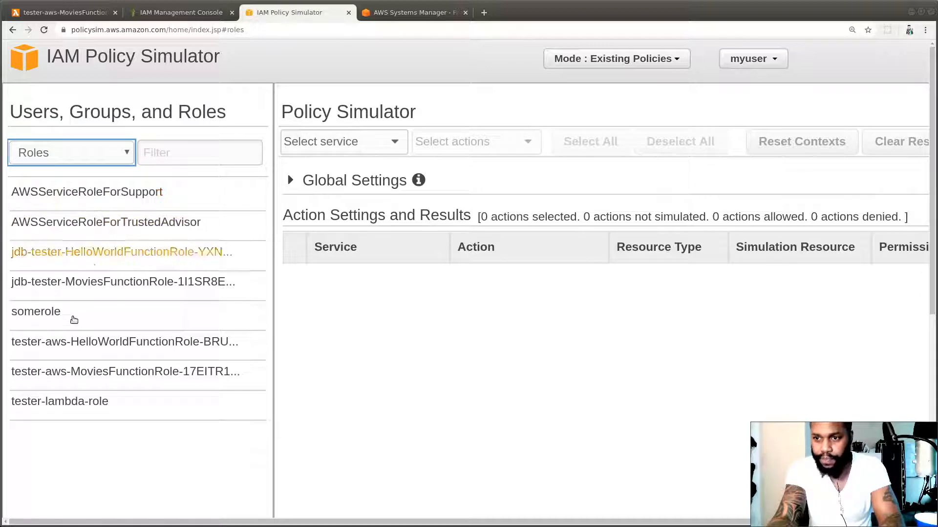
click(59, 401)
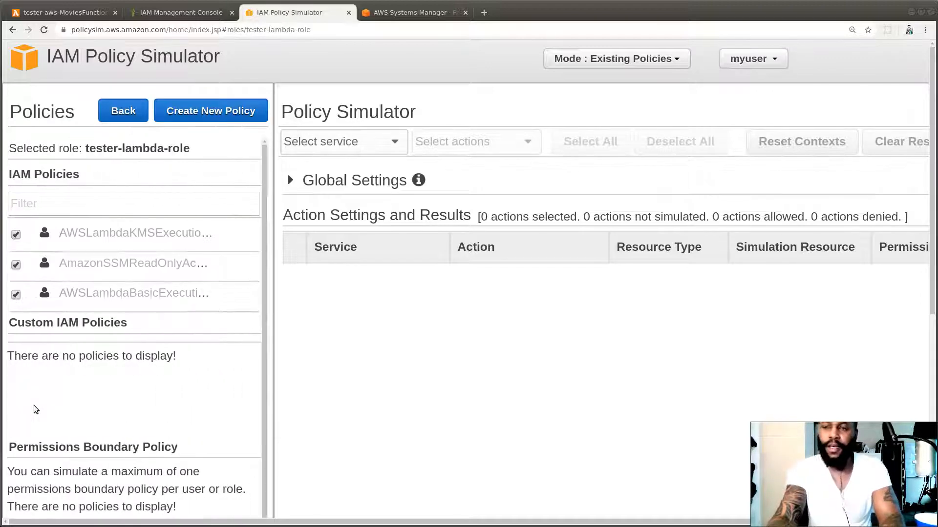
mouse_move(69, 318)
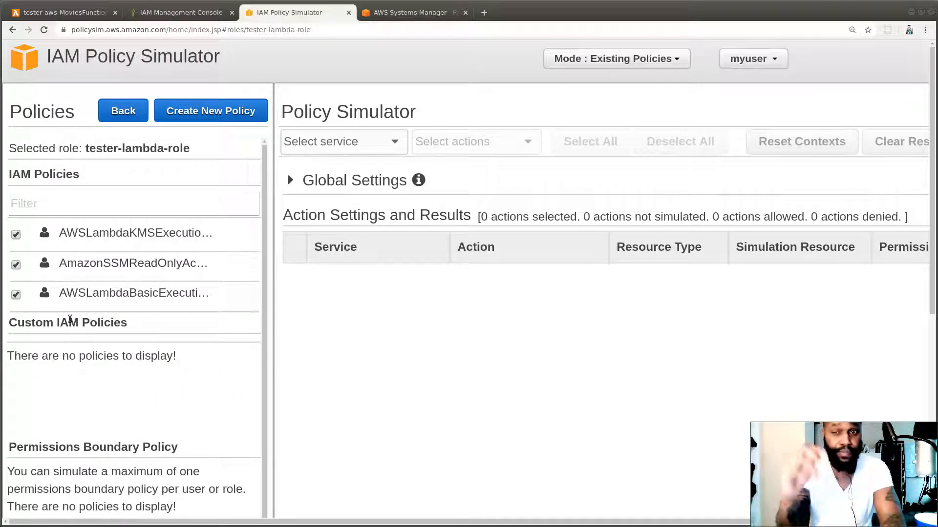
click(343, 142)
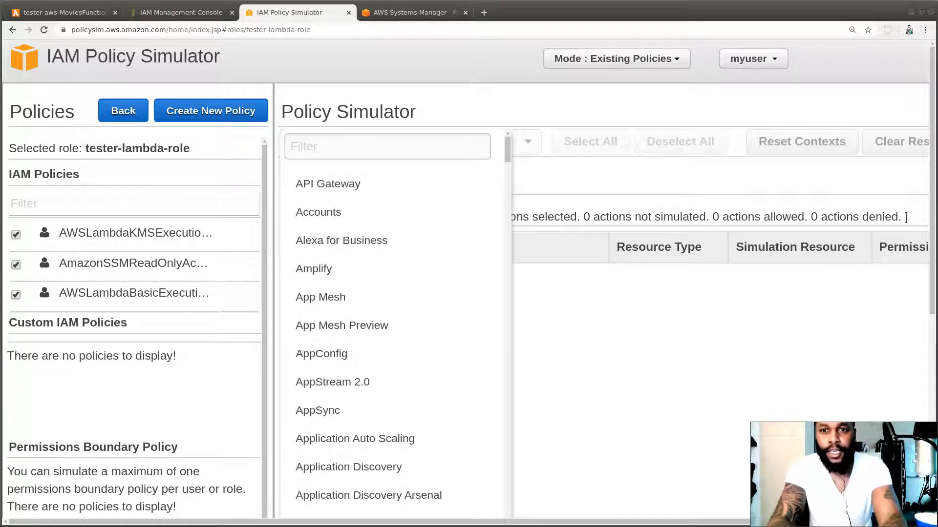
- Simulate the Key Management Service Decrypt action for tester-lambda-role, showing it allowed
click(387, 147)
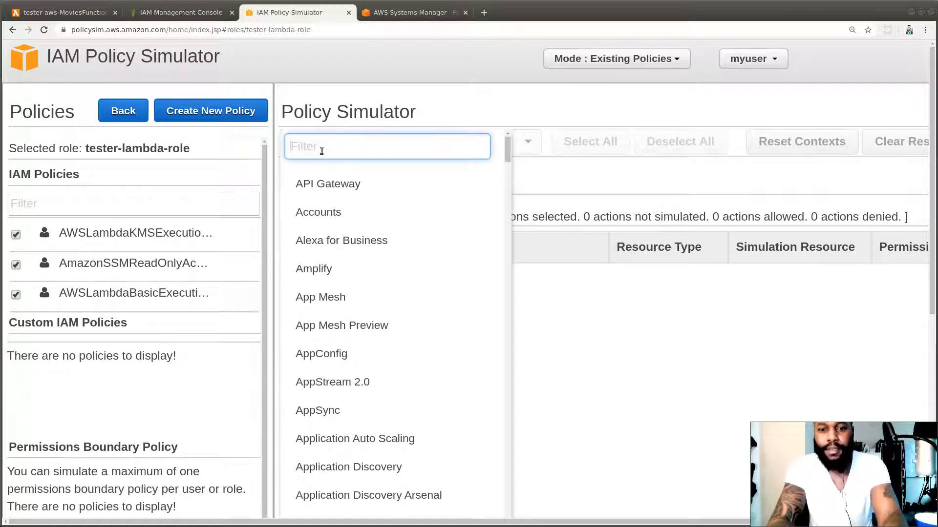
click(361, 185)
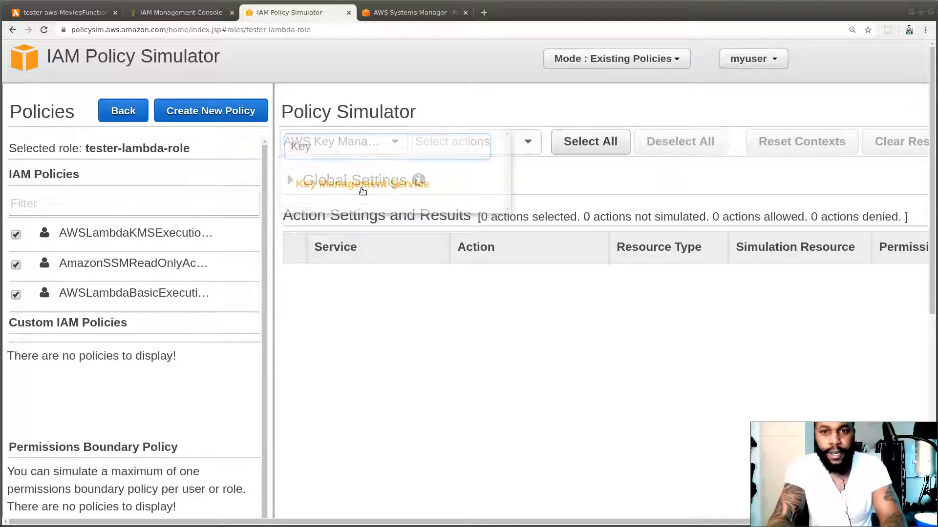
click(529, 141)
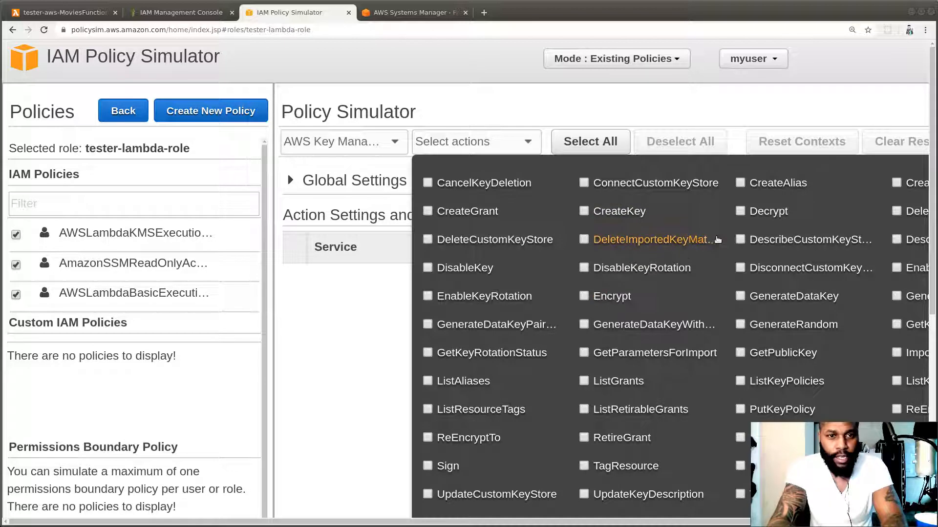
click(741, 211)
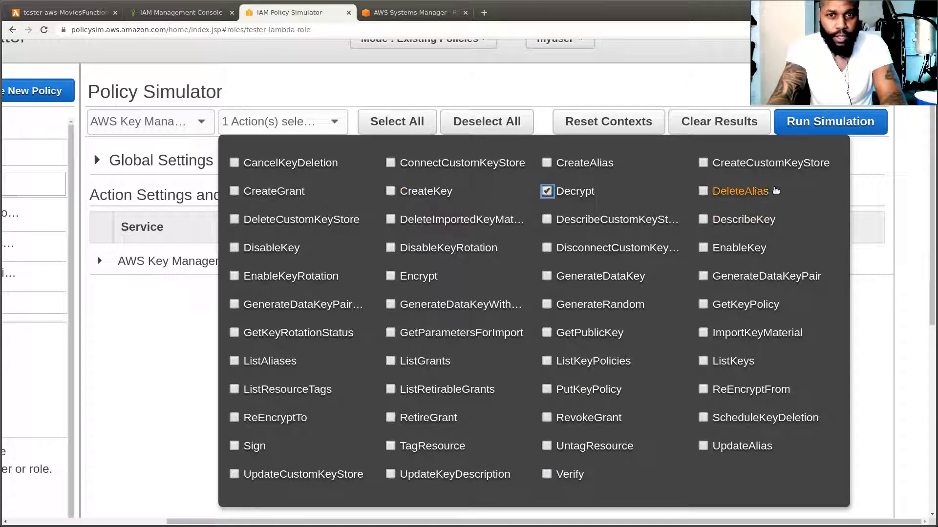
mouse_move(737, 297)
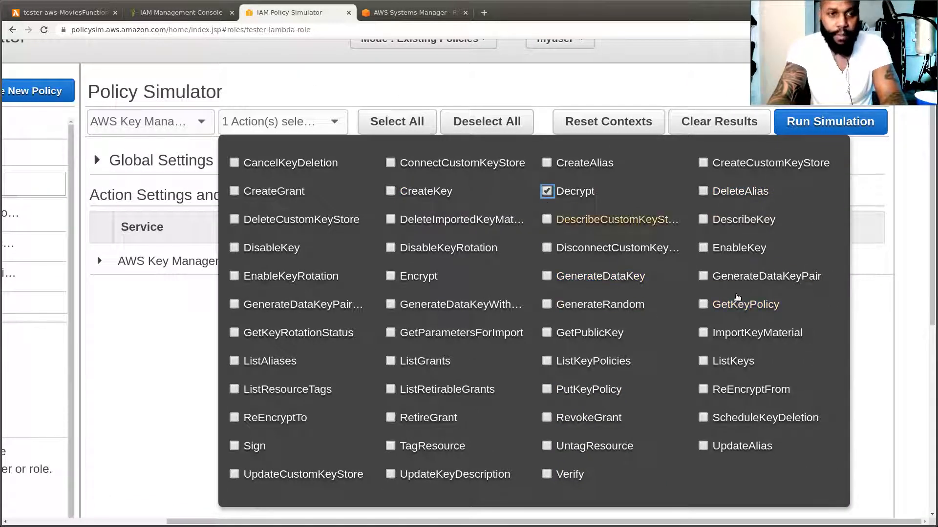
scroll(down, 3)
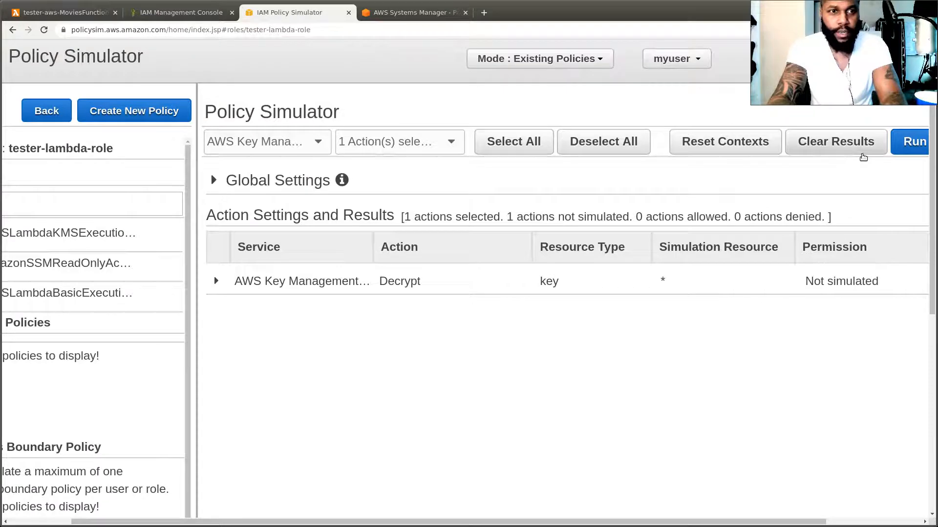
click(914, 141)
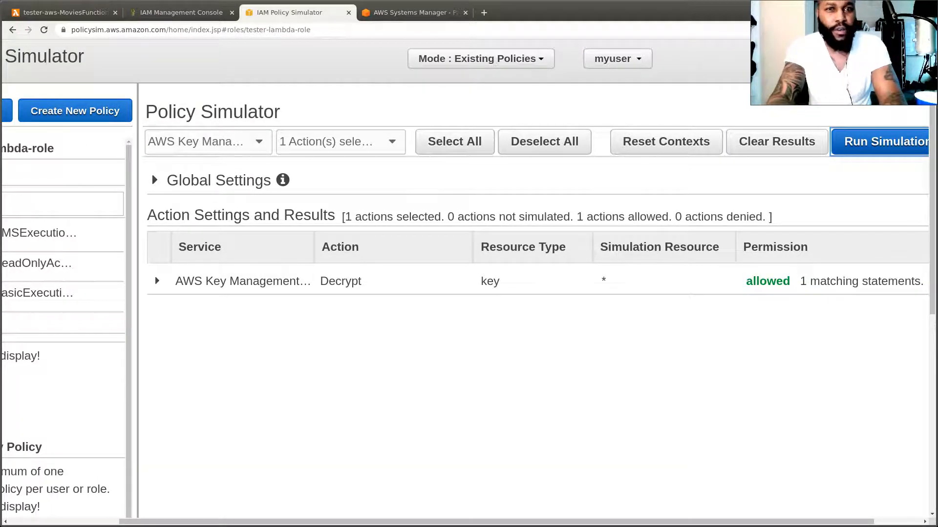
mouse_move(640, 345)
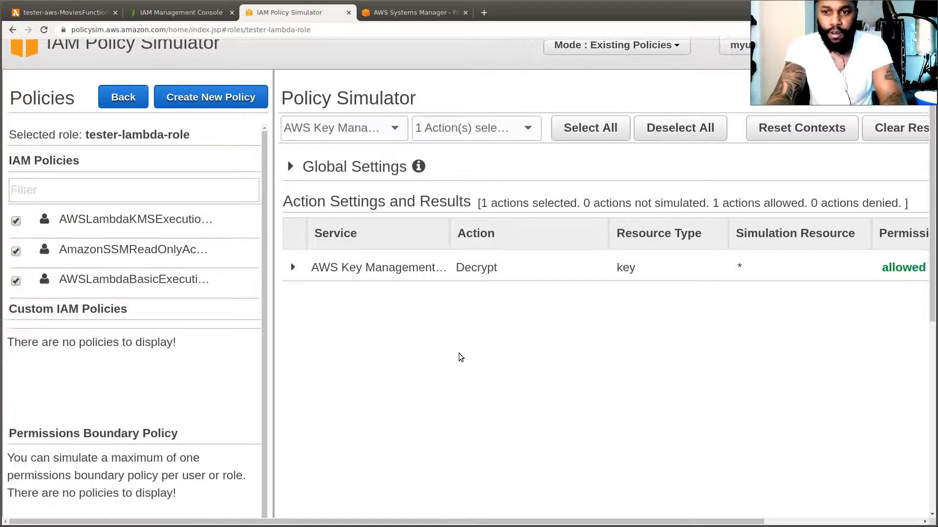
scroll(up, 3)
text(s)
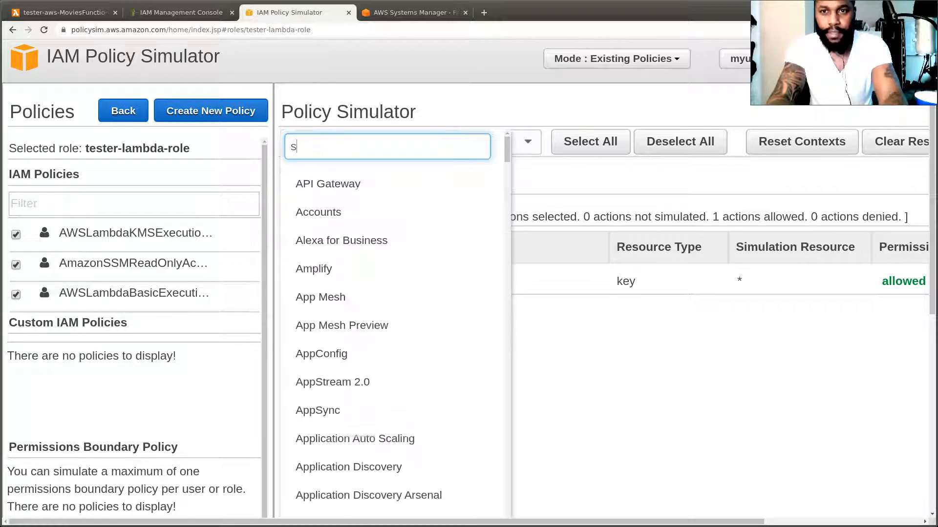
- Add Systems Manager GetParameters alongside KMS Decrypt and simulate tester-lambda-role; both show allowed
text(yt)
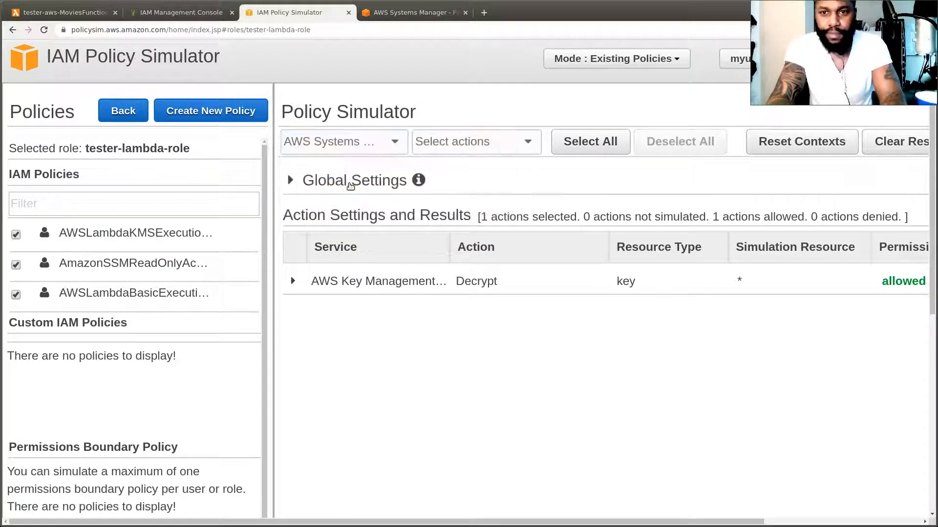
click(474, 141)
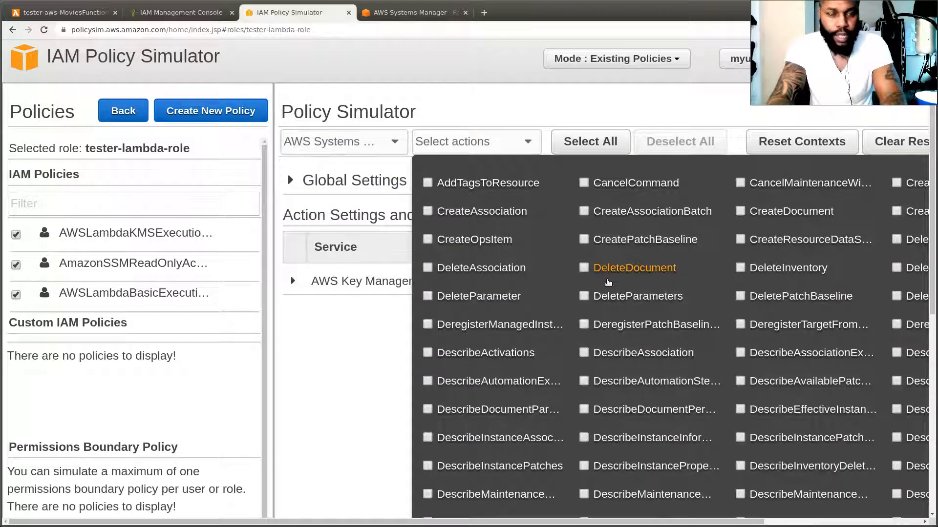
scroll(down, 3)
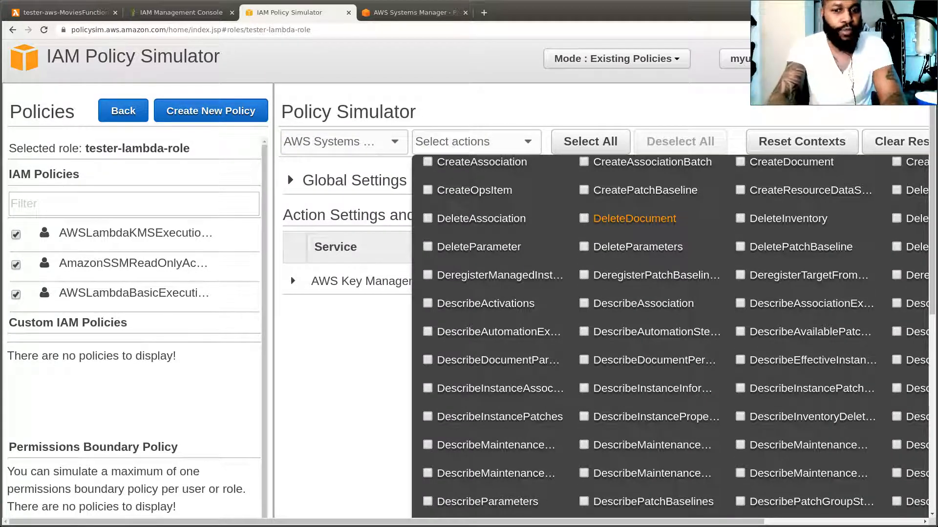
mouse_move(588, 326)
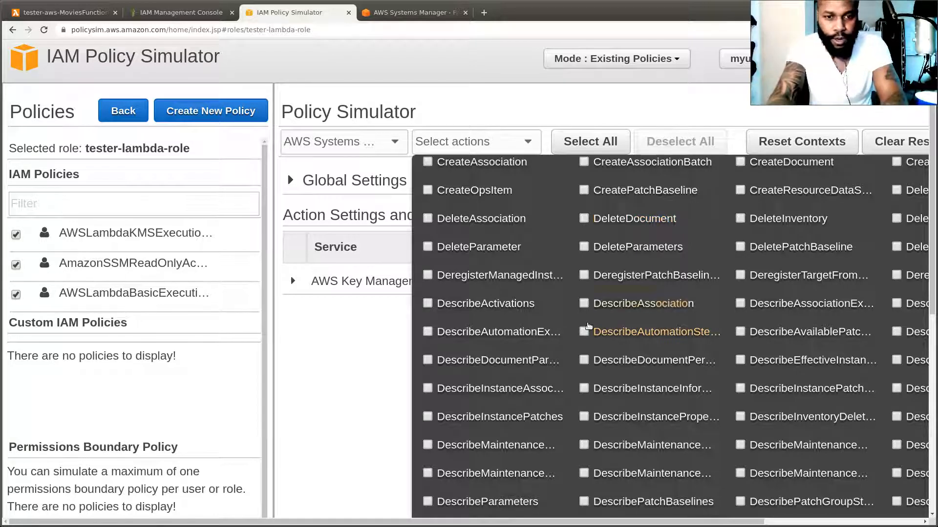
scroll(down, 3)
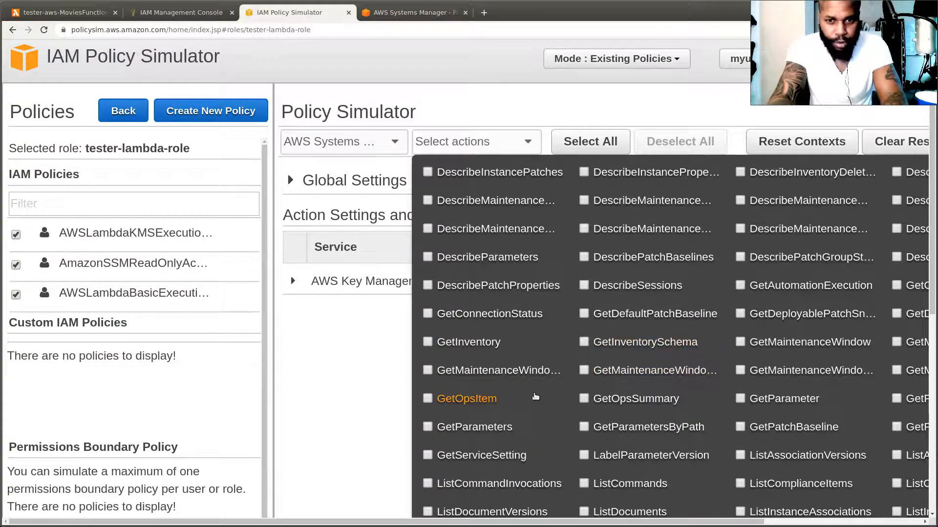
click(427, 427)
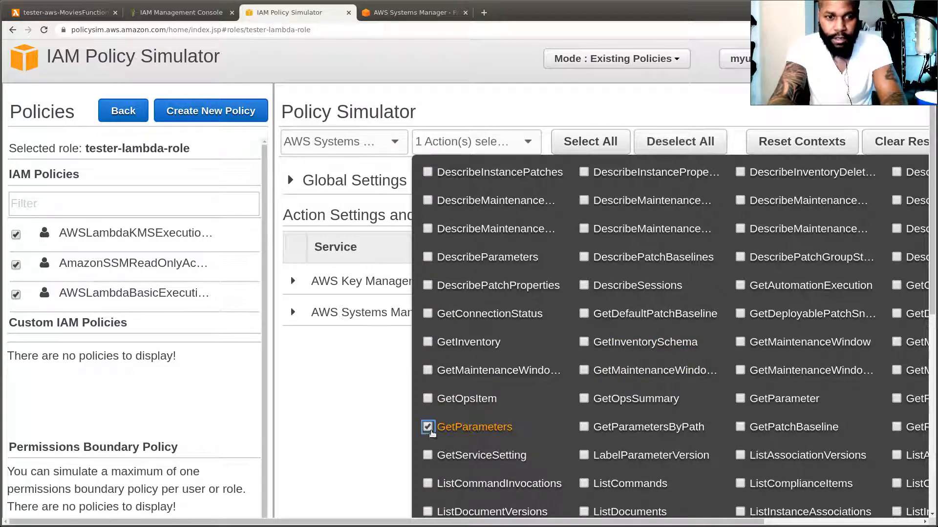
click(829, 142)
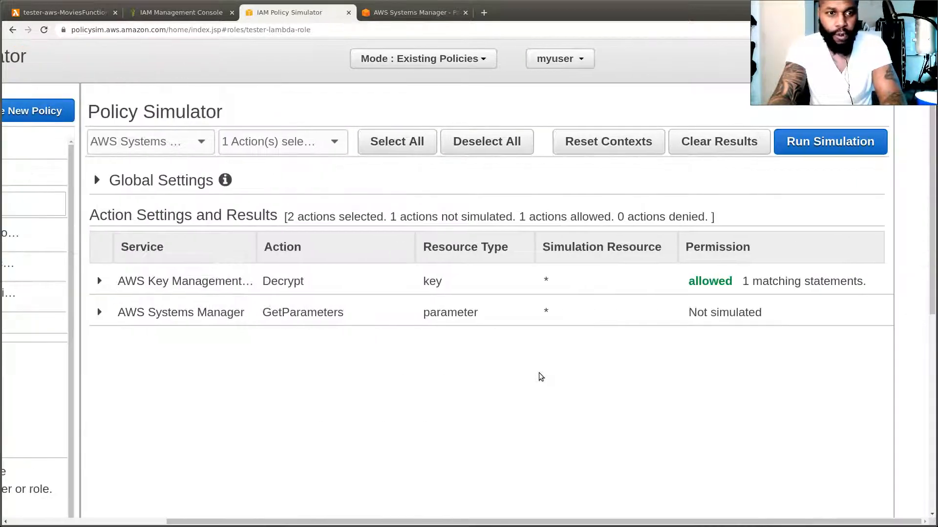
click(829, 141)
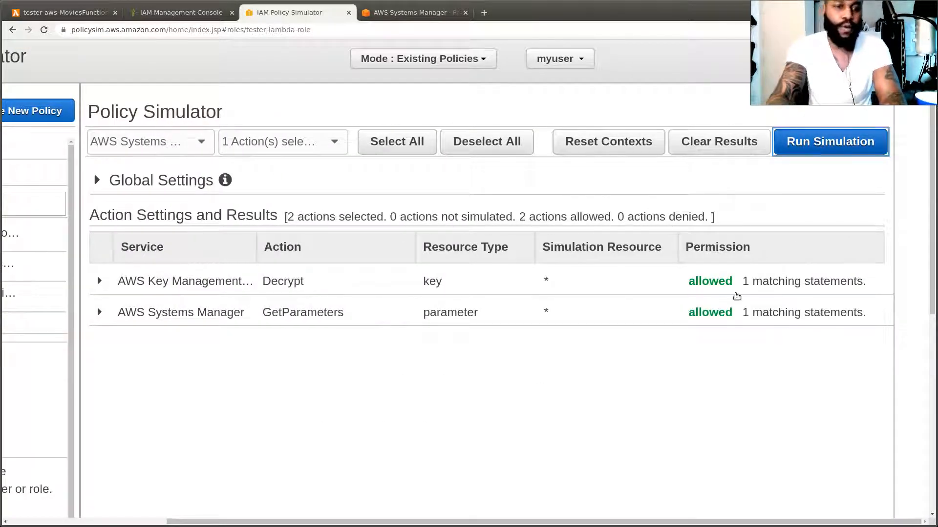
mouse_move(647, 371)
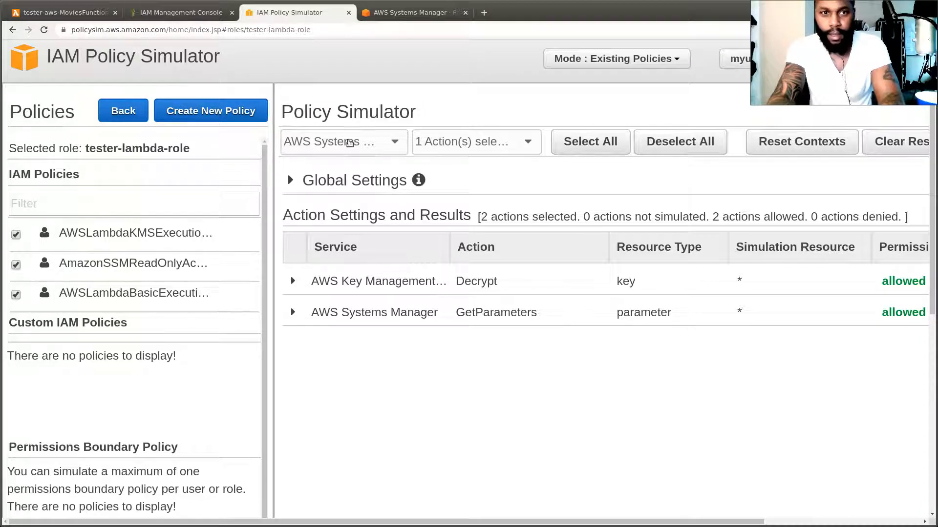
- From Lambda Applications, select the tester-aws Prod API endpoint URL for copying
click(181, 12)
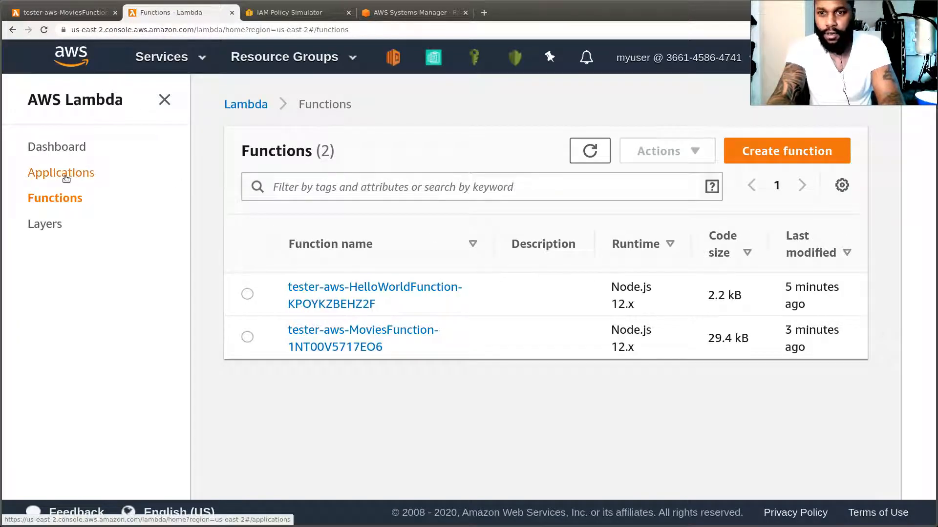
click(60, 172)
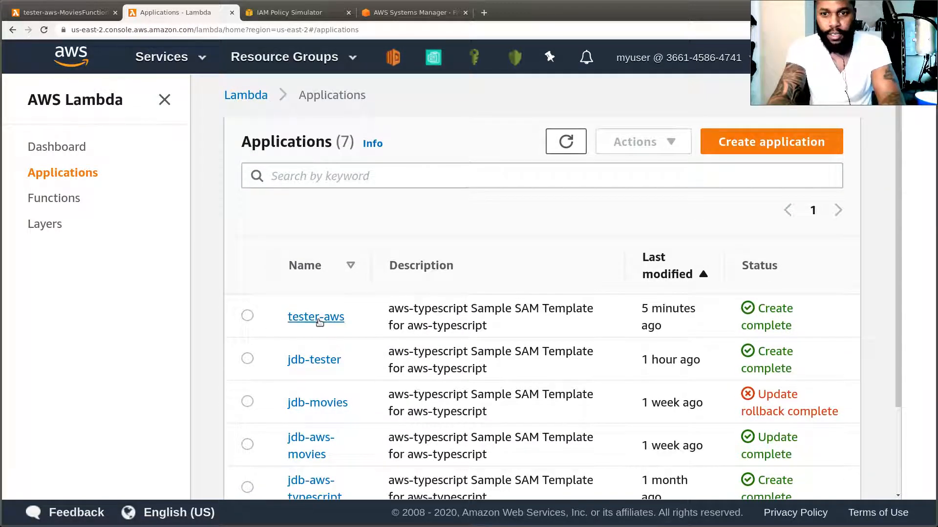
click(316, 317)
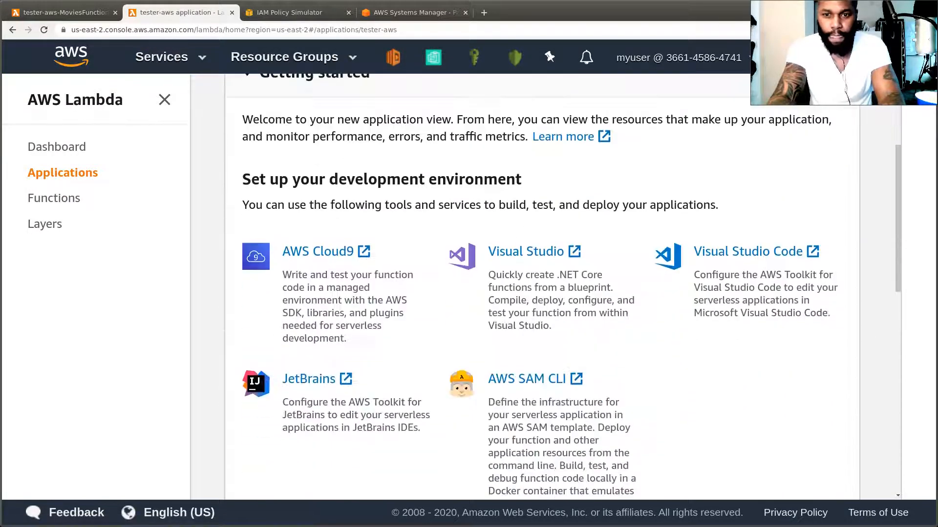
scroll(down, 3)
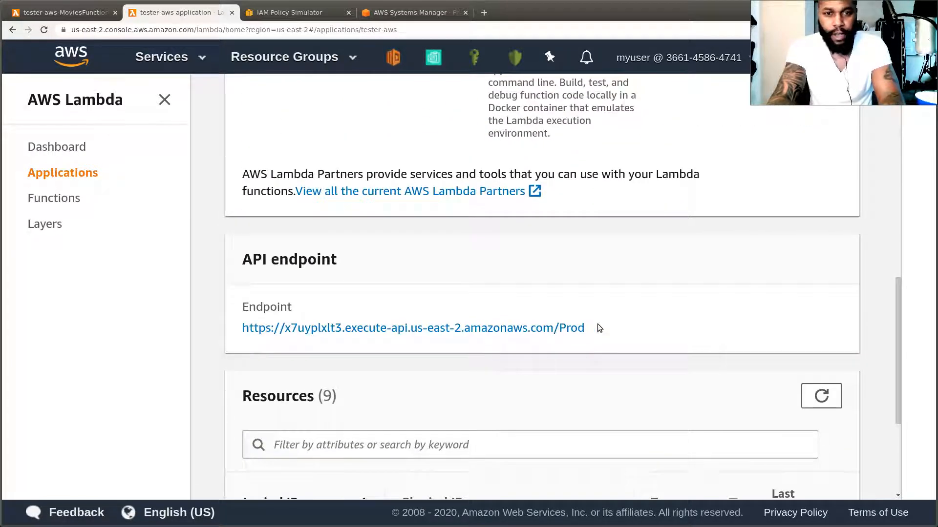
double_click(412, 328)
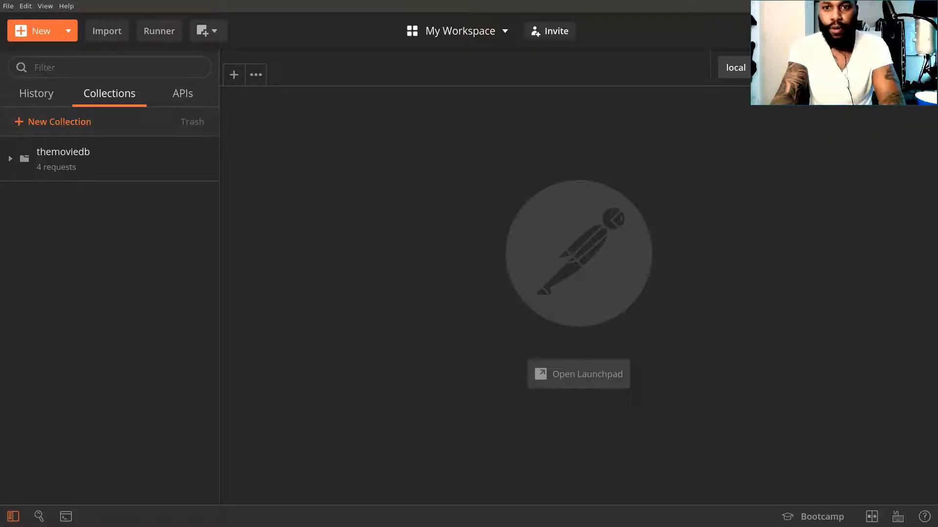
mouse_move(787, 47)
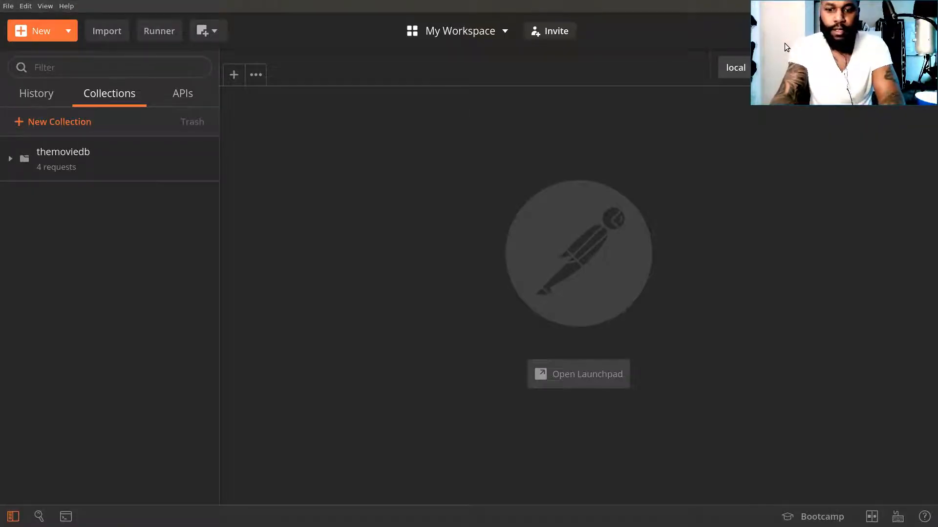
mouse_move(817, 56)
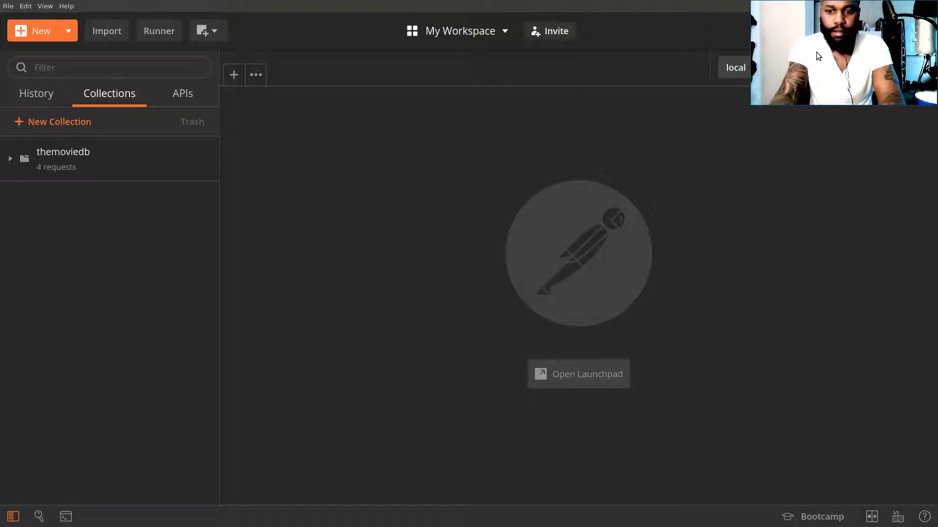
mouse_move(856, 52)
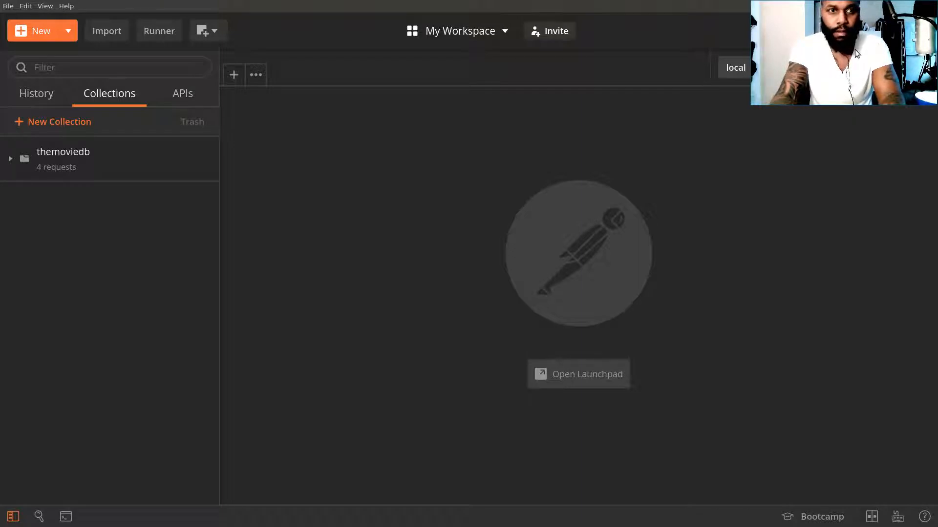
mouse_move(833, 36)
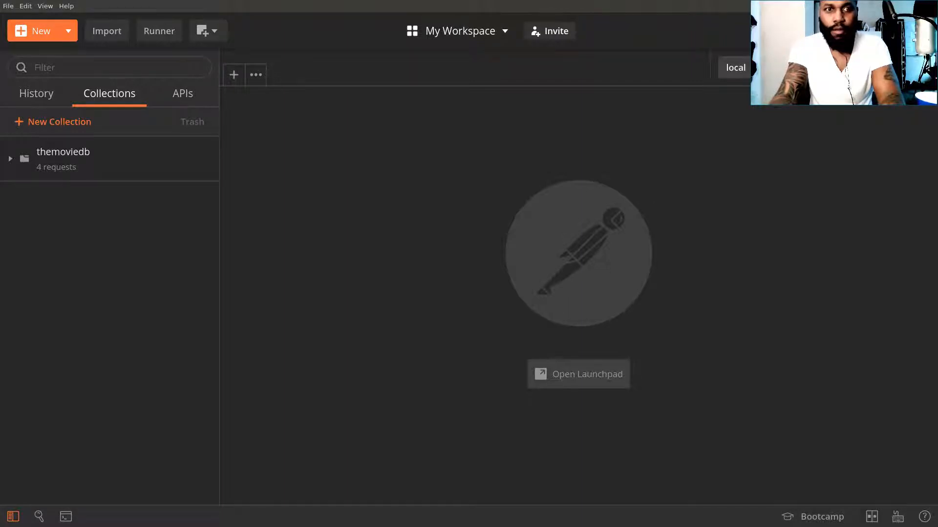
mouse_move(684, 144)
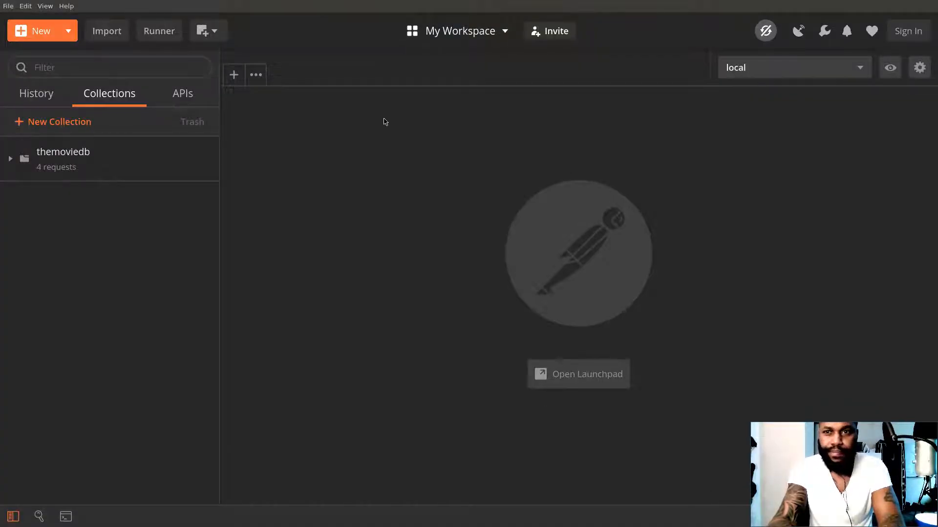
- Start a new GET request to the Prod endpoint URL with /movies appended
click(233, 75)
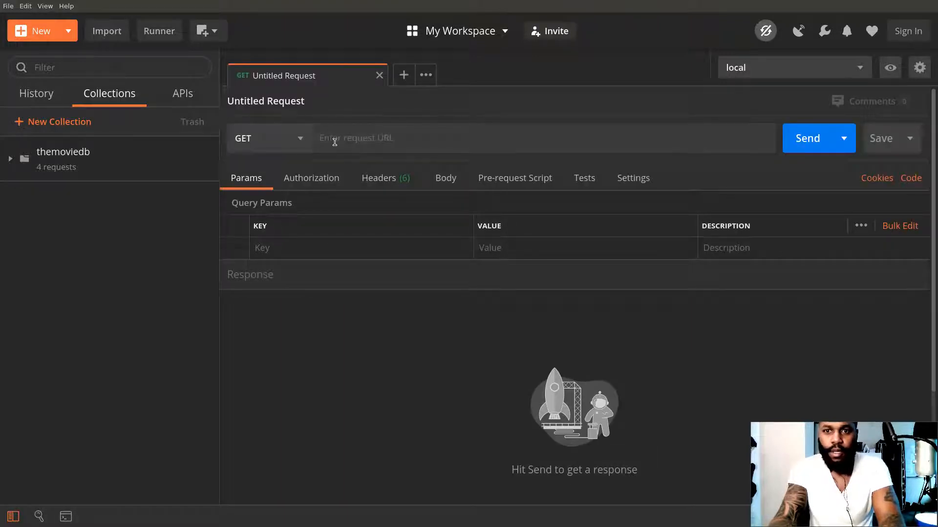
text(https://x7uyplxlt3.execute-api.us-east-2.amazonaws.com/Prod)
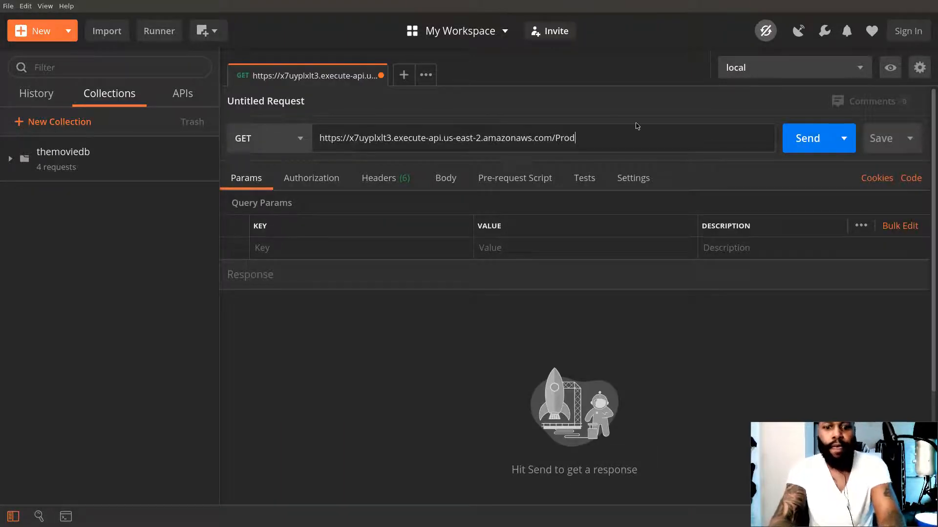
text(/movies)
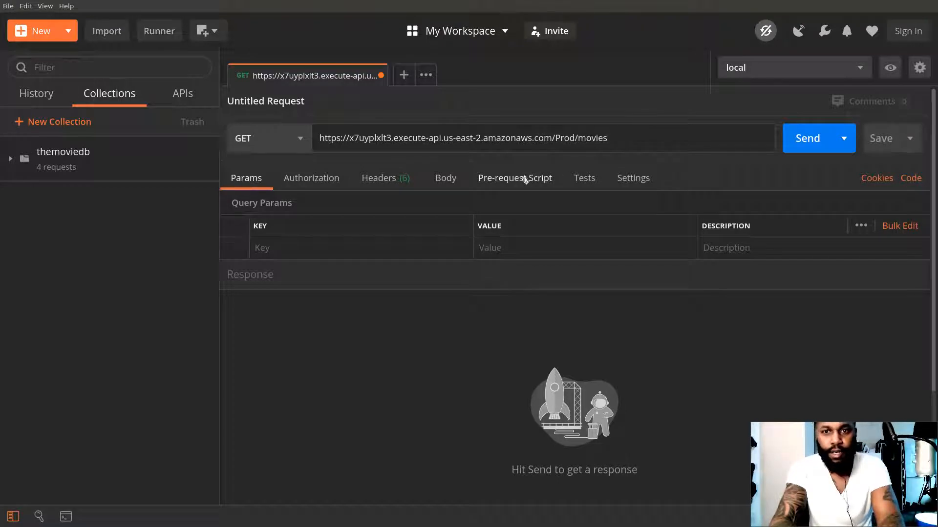
- Add query parameter query=alien and send, getting 200 OK with Alien titles
click(299, 247)
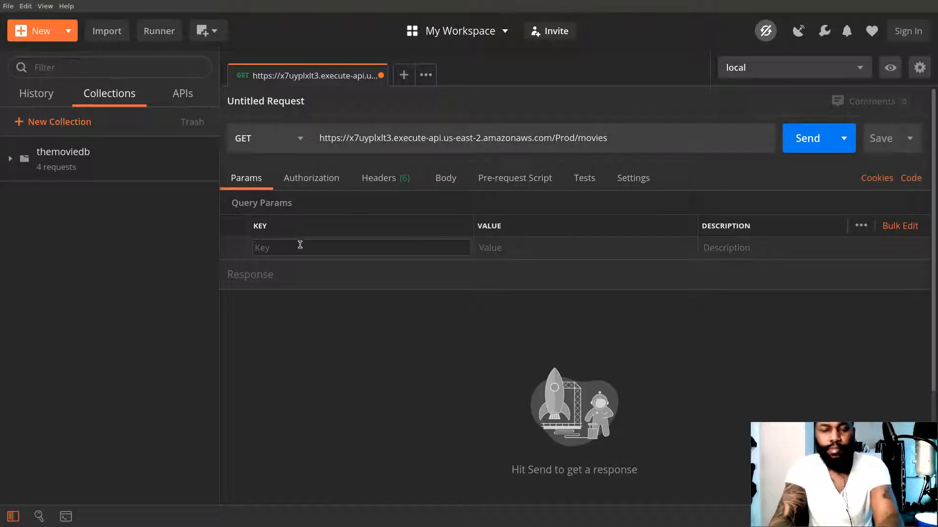
text(query)
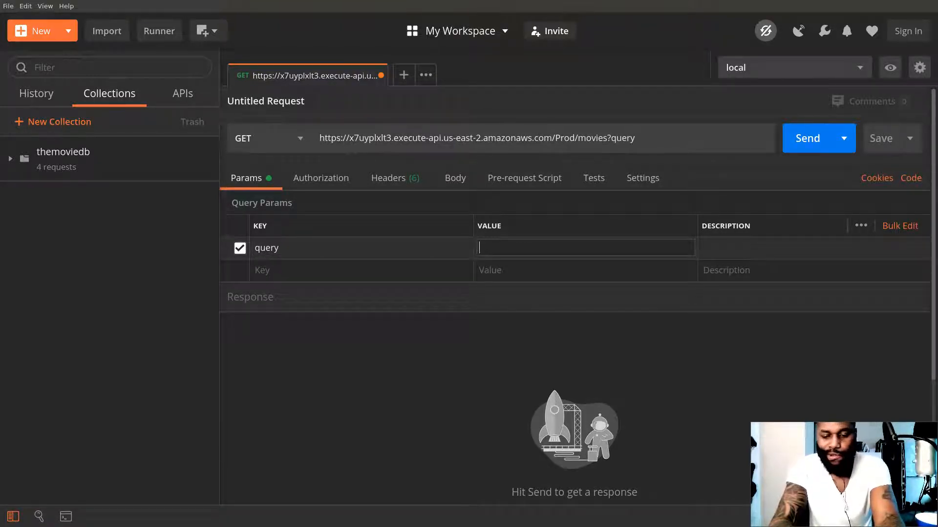
text(alien)
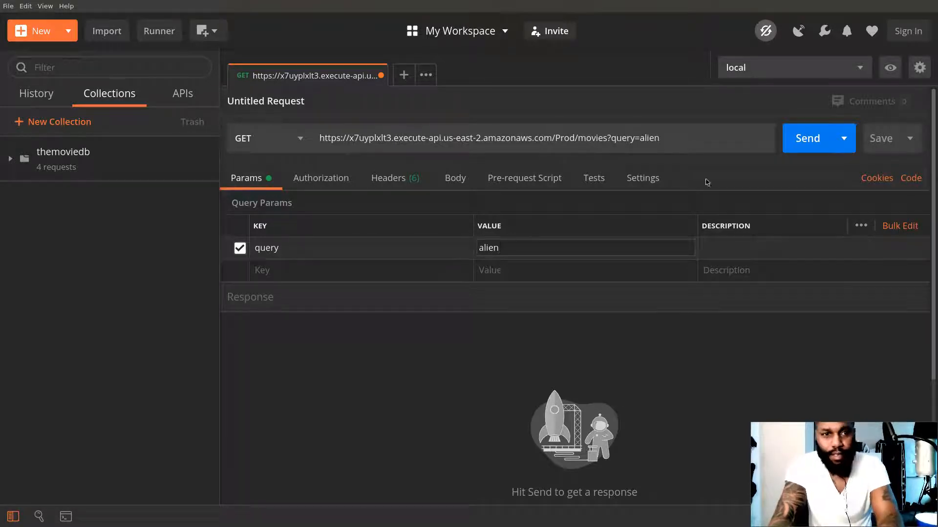
click(818, 137)
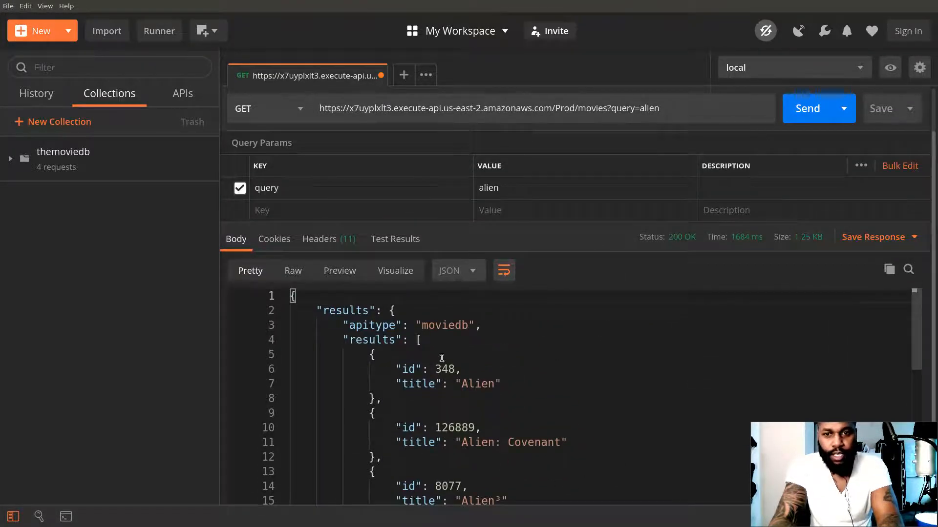
mouse_move(441, 326)
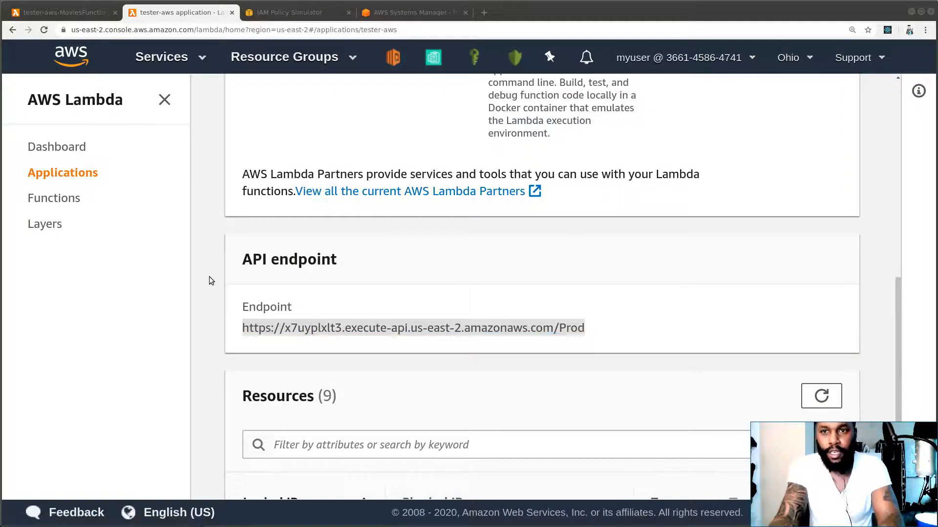
- In Systems Manager Parameter Store, edit the apitype parameter's moviedb value
click(433, 57)
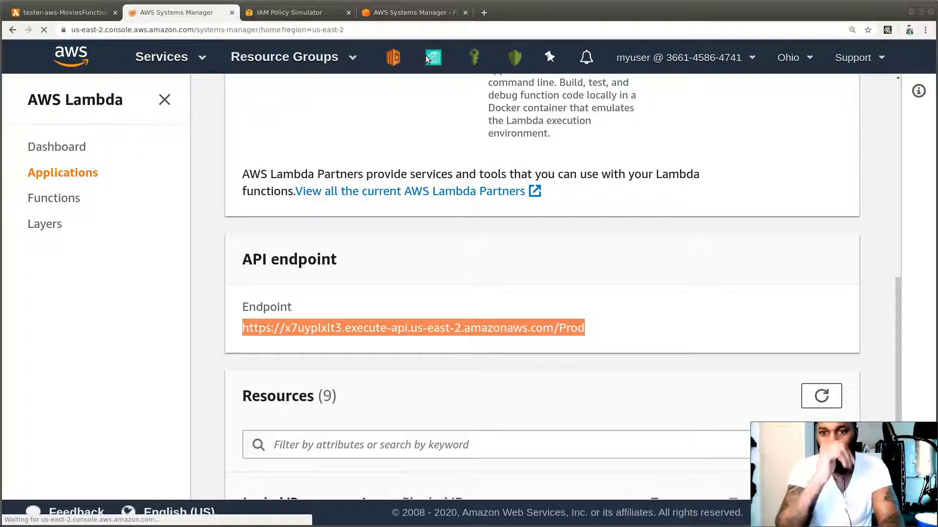
click(433, 57)
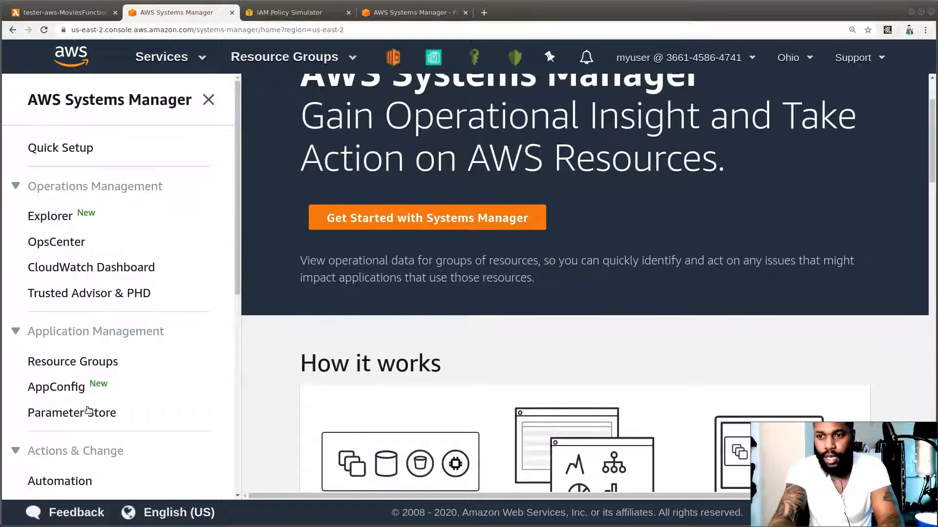
click(71, 412)
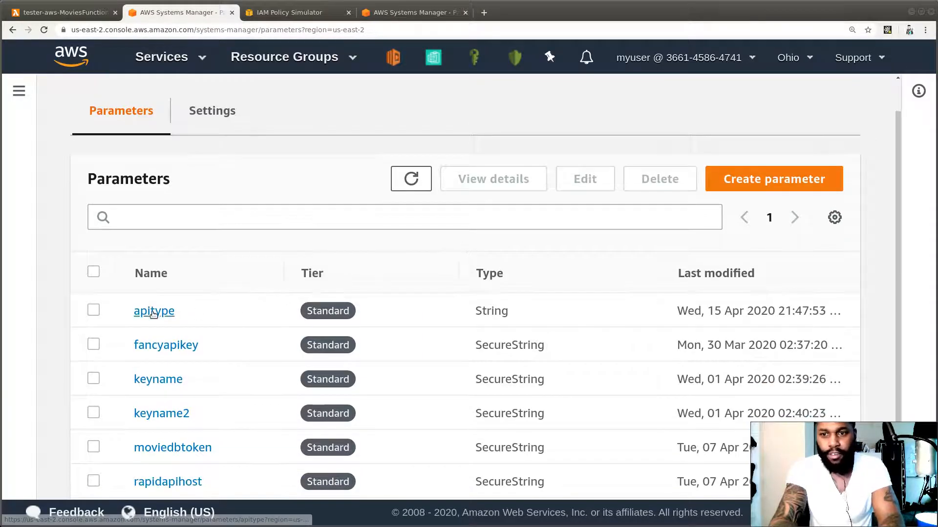
click(153, 311)
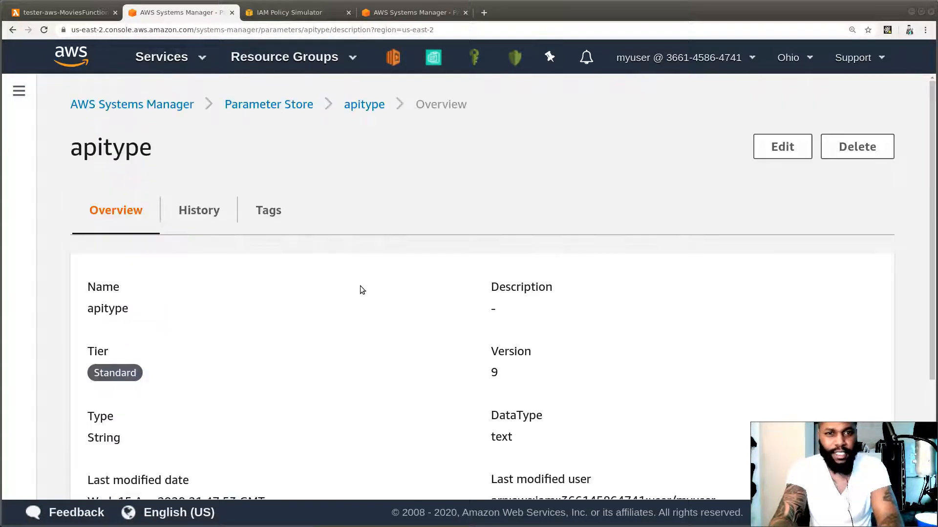
click(781, 147)
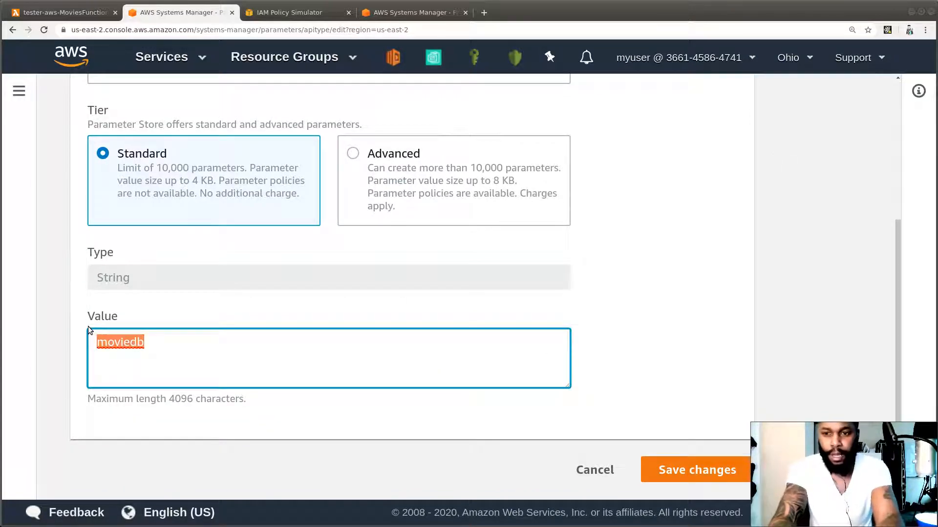
text(ar)
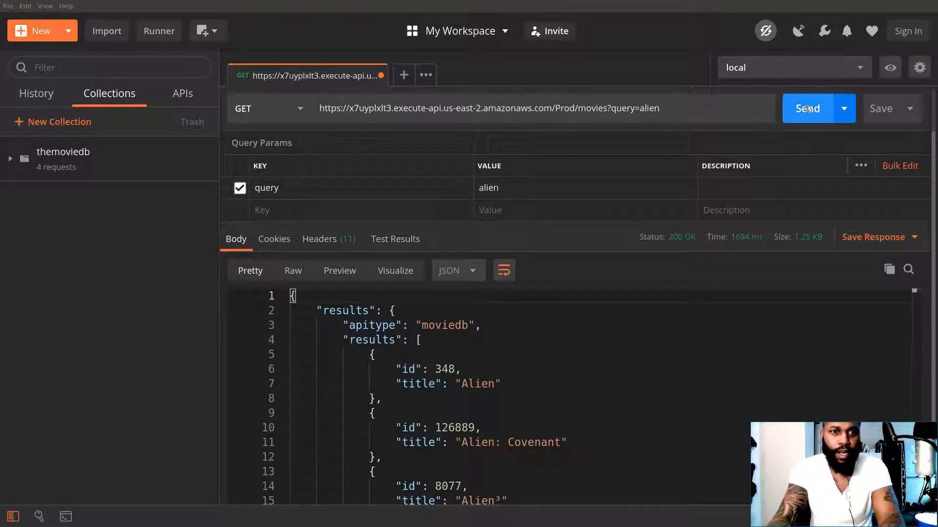
- Resend the alien movie search request in Postman
click(808, 108)
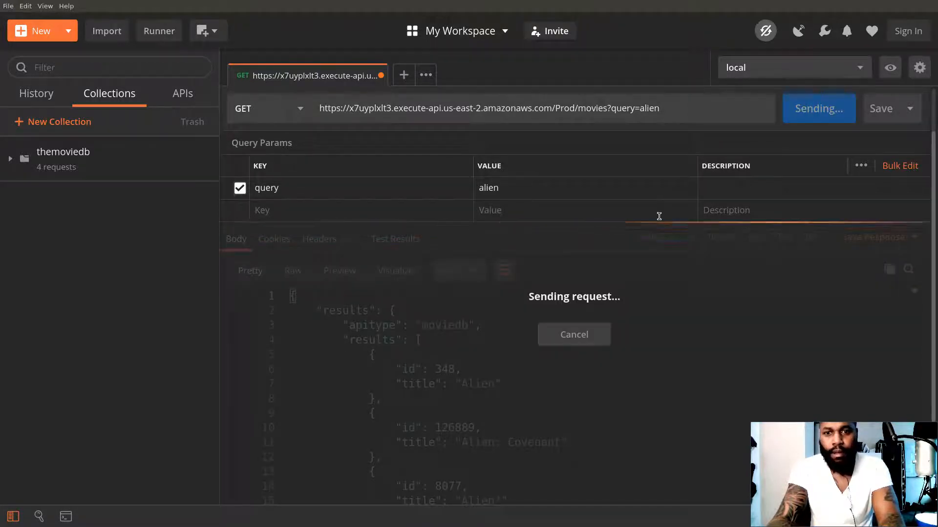